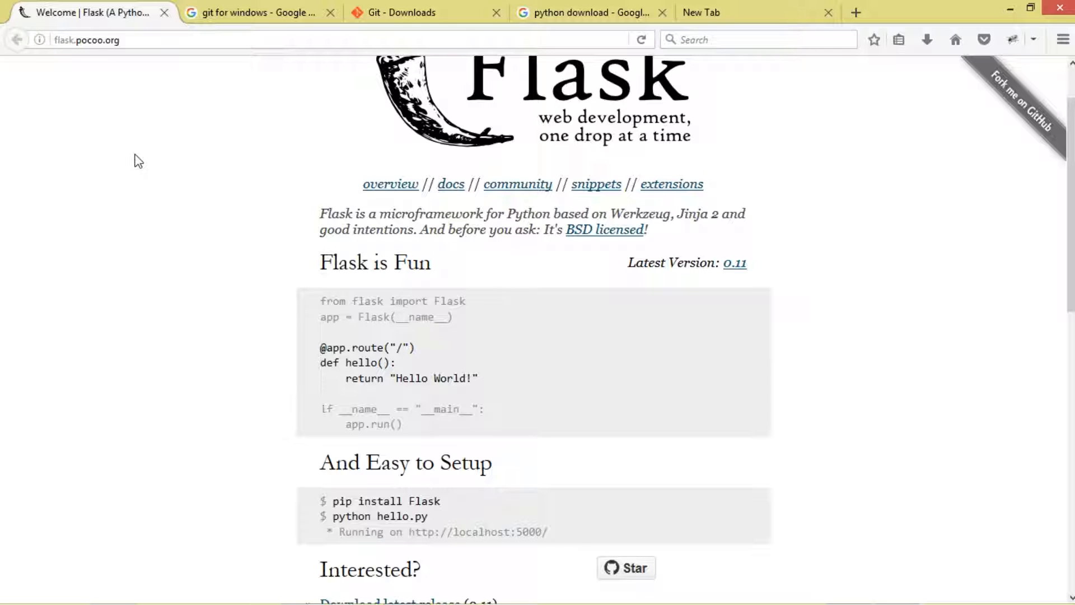
mouse_move(64, 108)
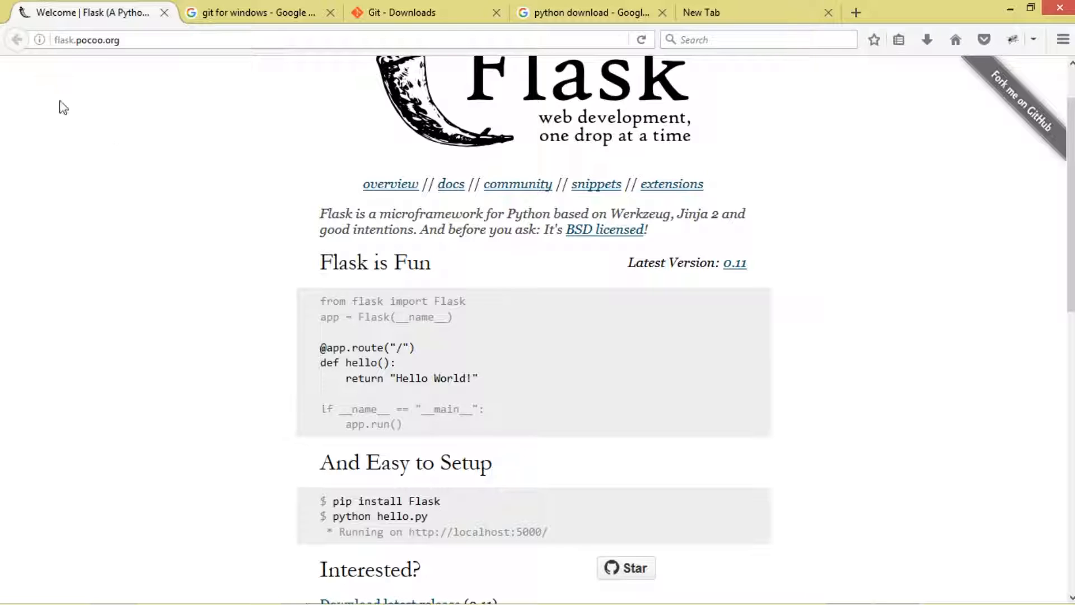
Switch Firefox from the Flask homepage to the Git downloads page
click(411, 12)
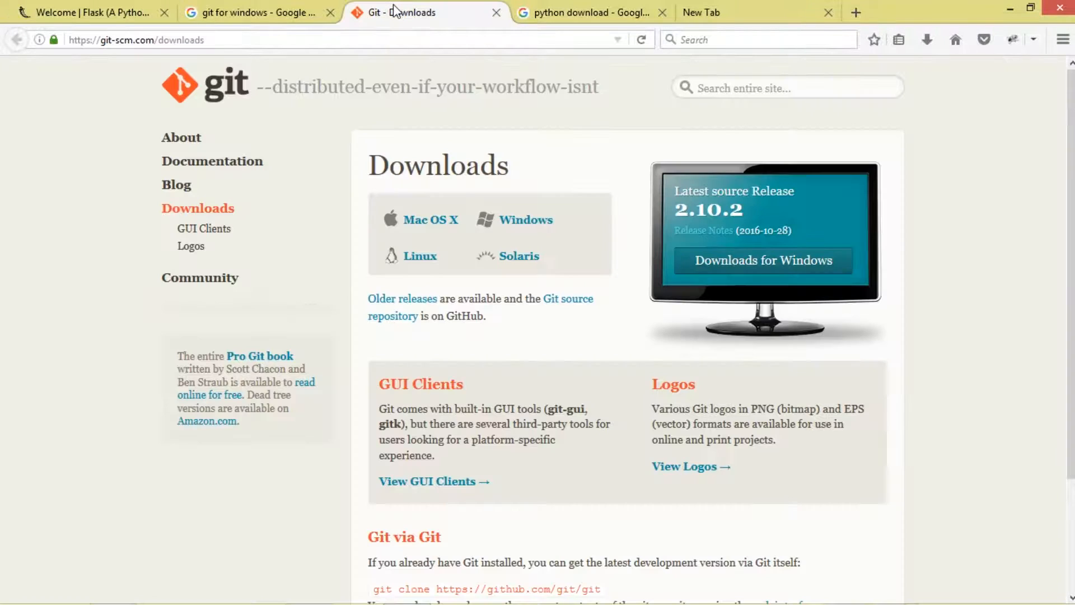
mouse_move(579, 226)
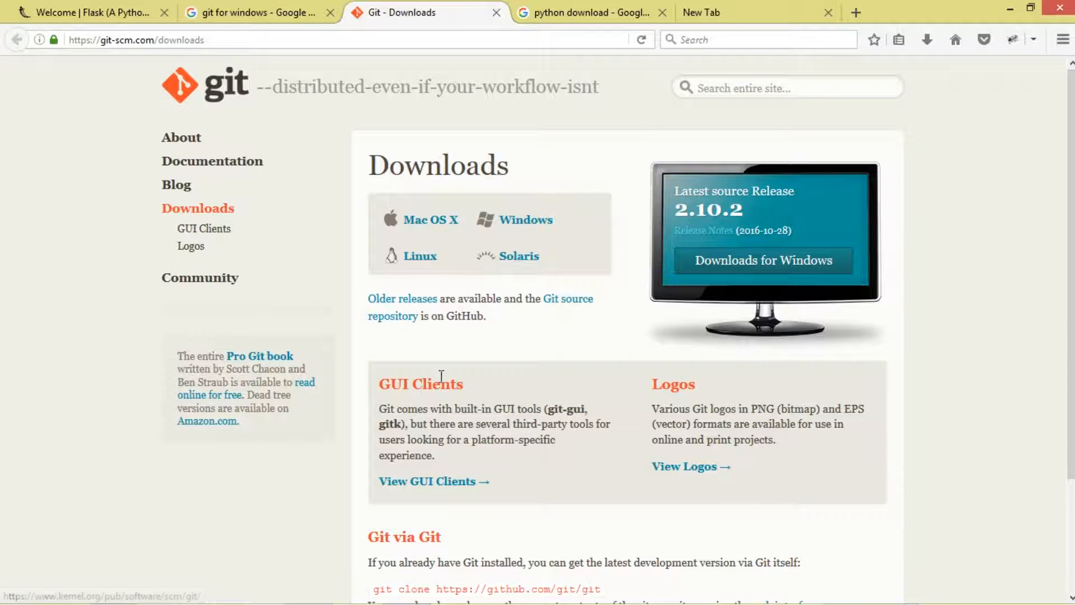
mouse_move(505, 277)
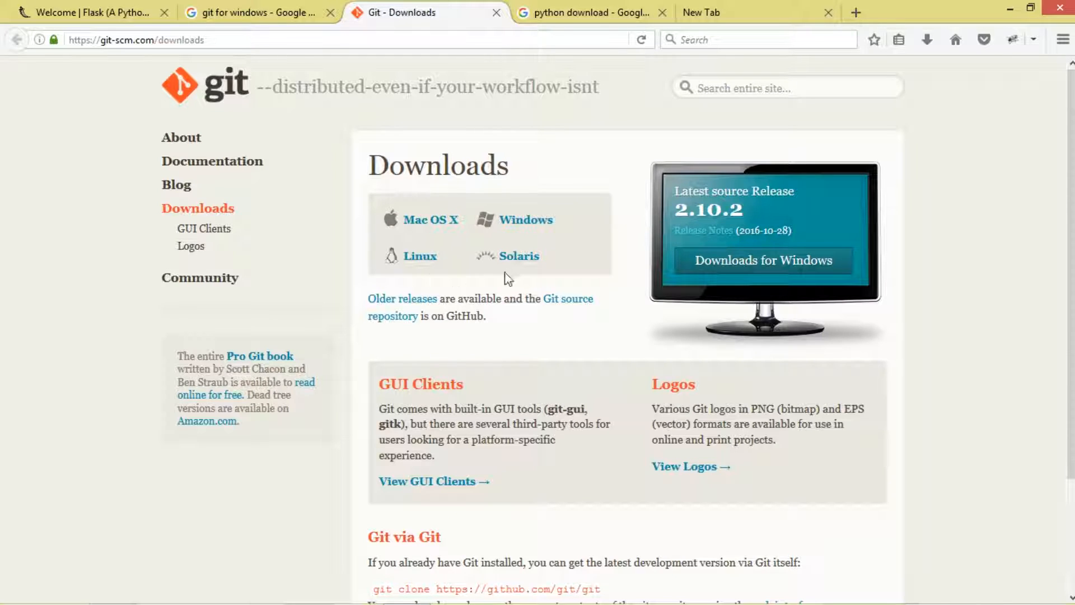
mouse_move(507, 280)
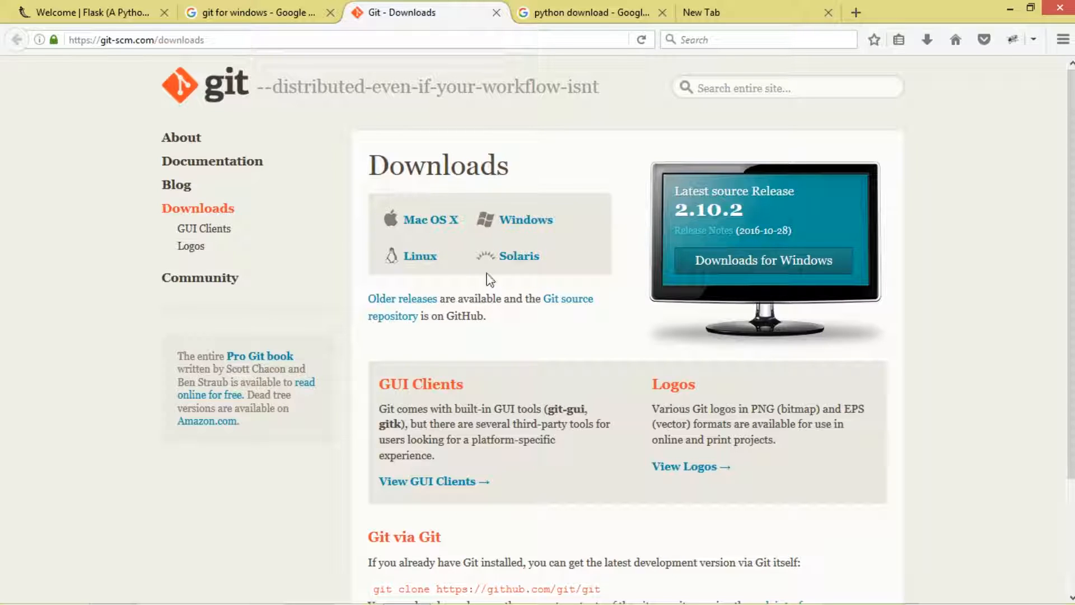
mouse_move(524, 282)
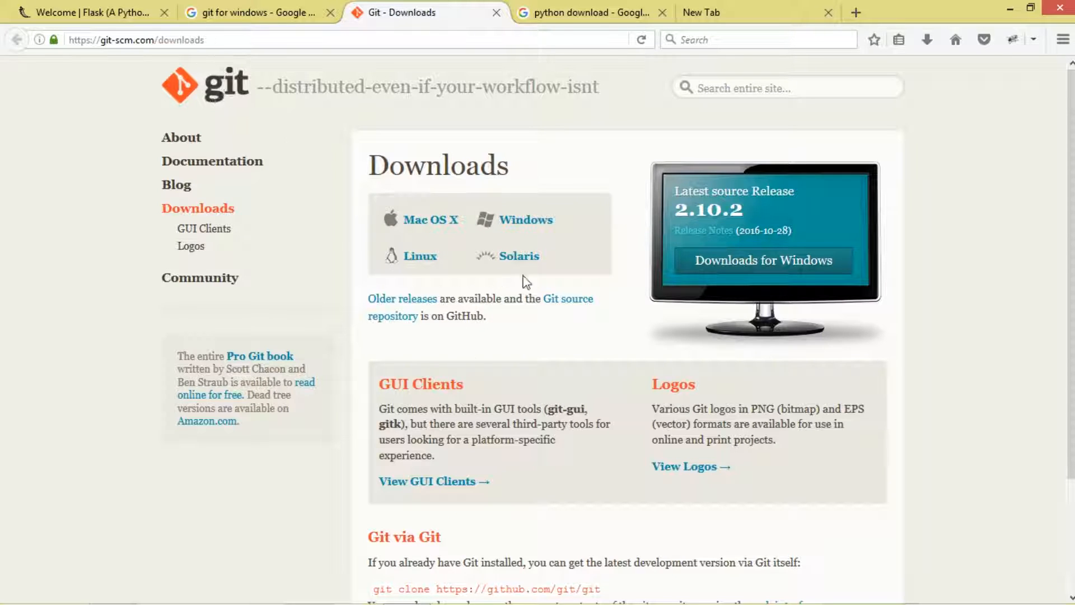
mouse_move(526, 220)
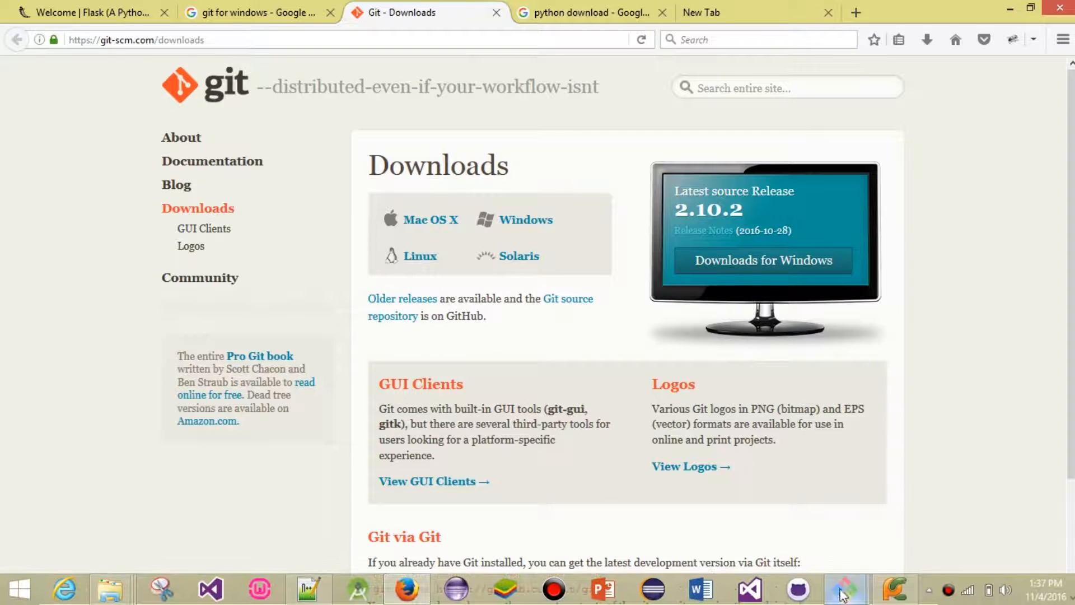
mouse_move(847, 588)
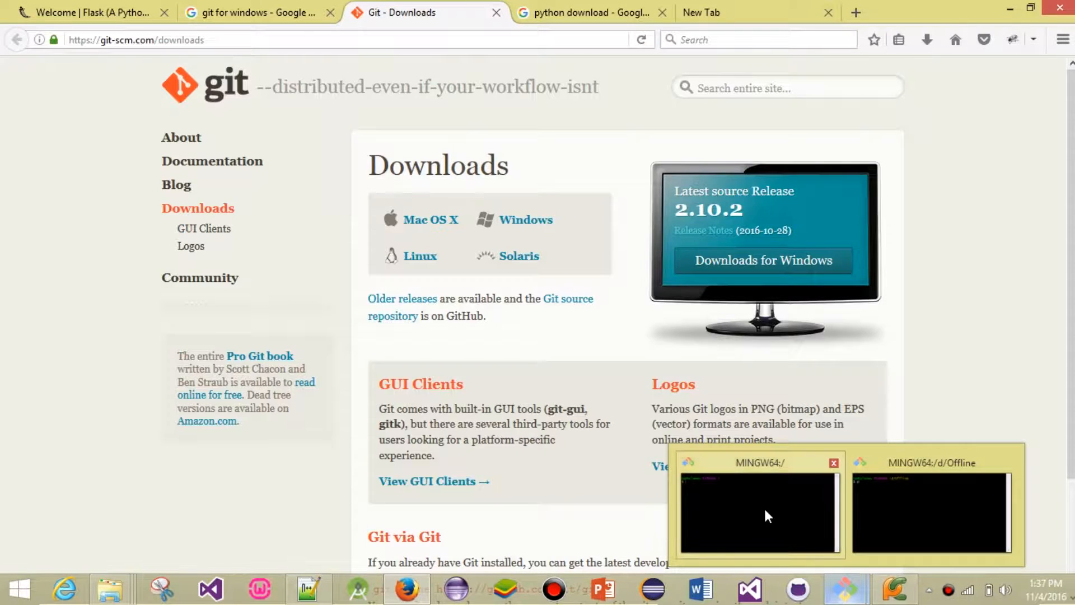
Bring the MINGW64 Git Bash terminal forward beside the Flask page's pip install Flask instructions
click(757, 514)
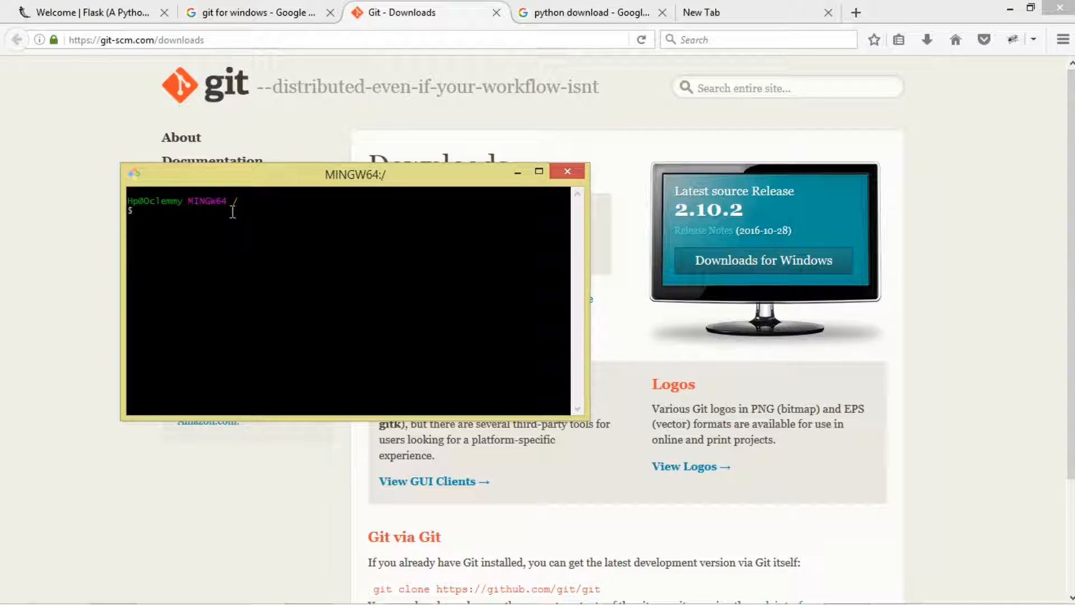
click(89, 13)
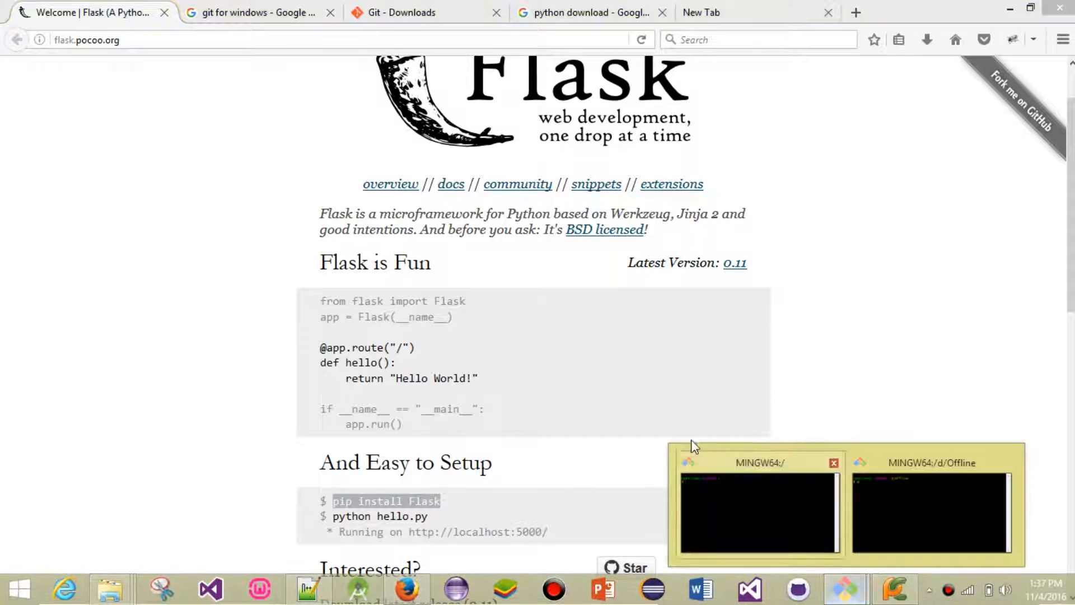
click(759, 504)
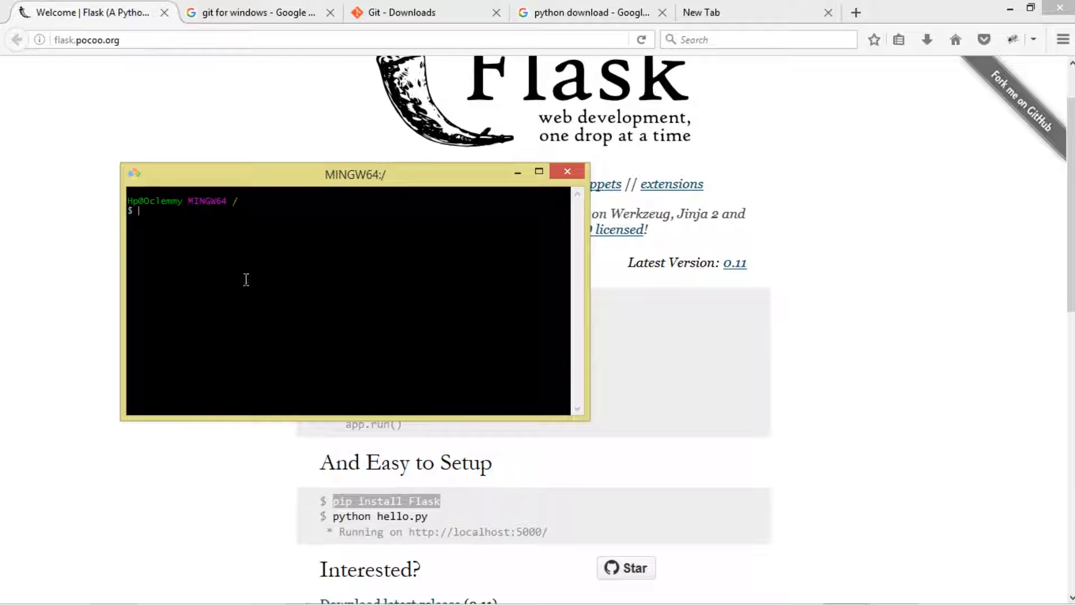
mouse_move(346, 363)
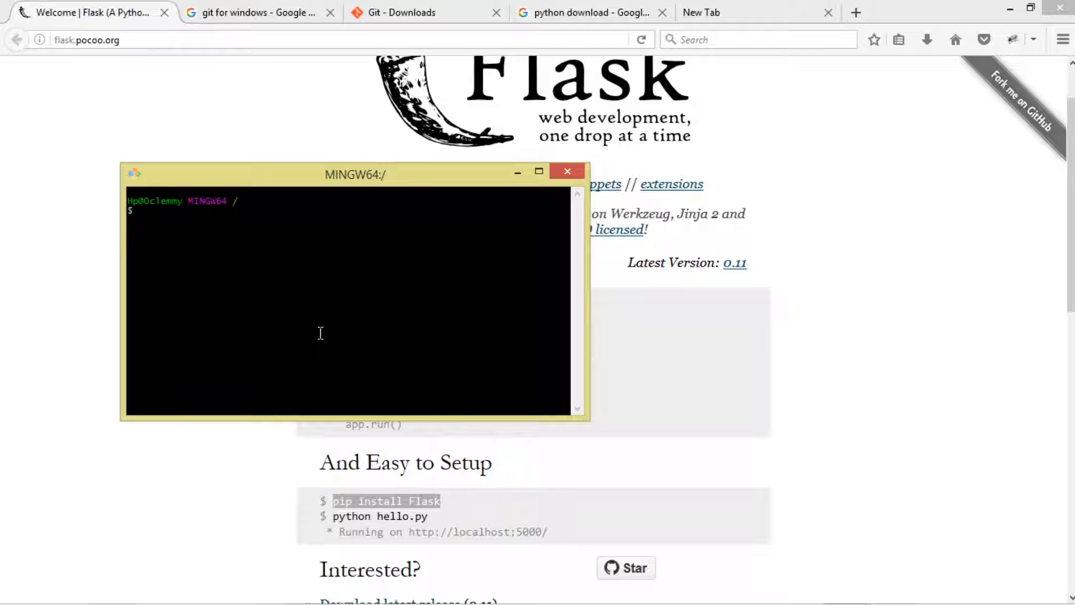
mouse_move(378, 422)
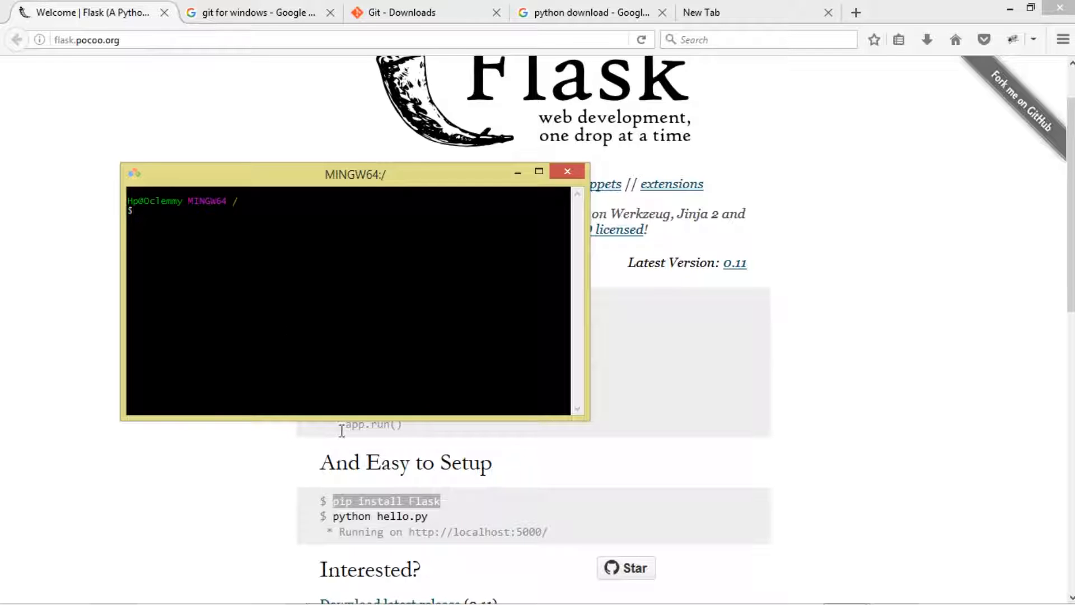
mouse_move(110, 588)
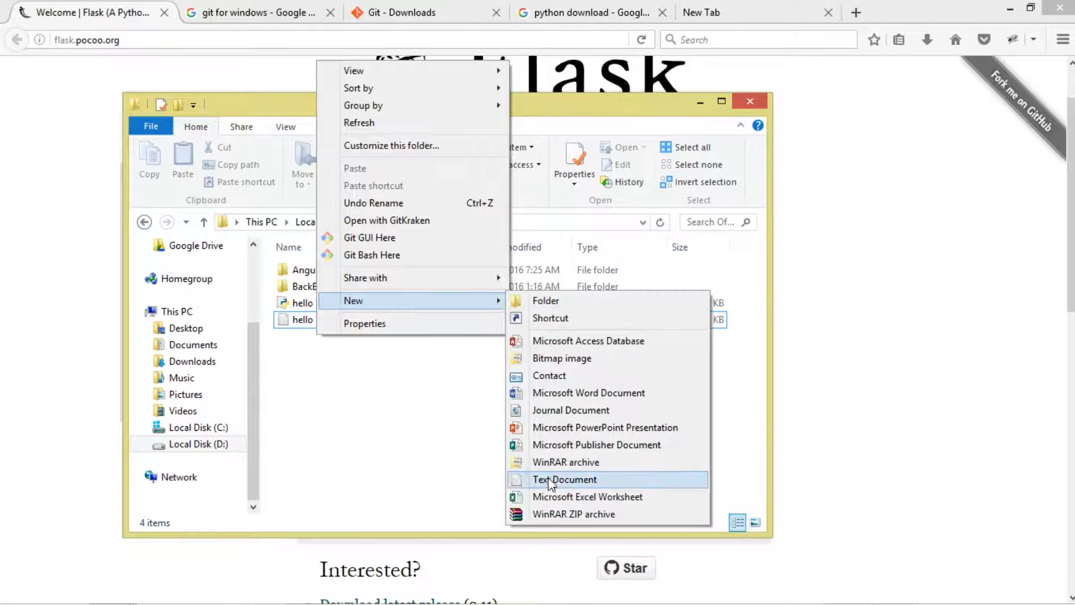
Create a new text document named a in the Offline folder on drive D
click(564, 480)
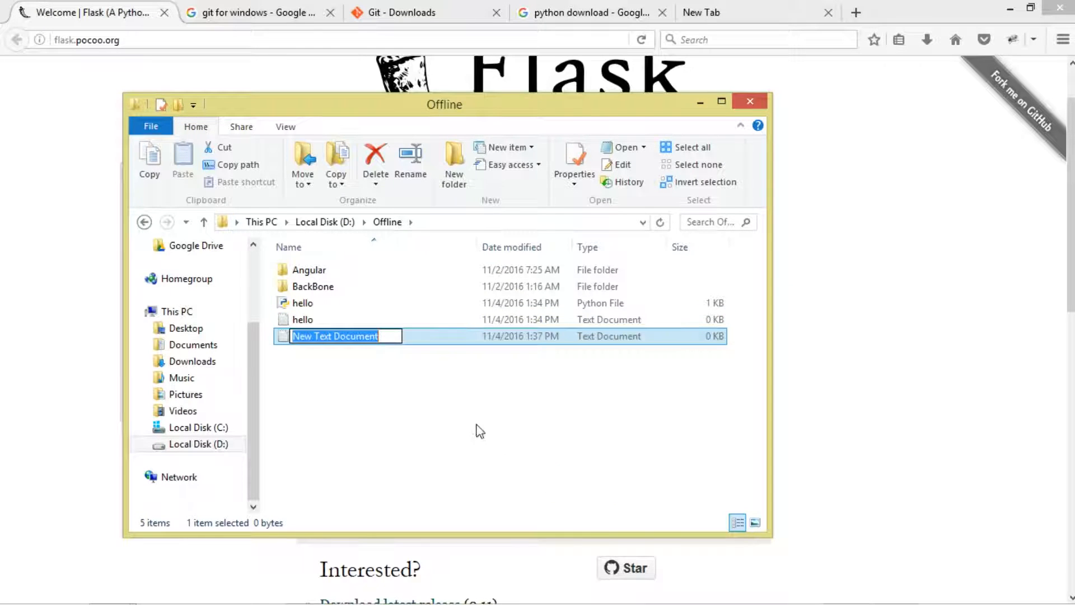
mouse_move(466, 423)
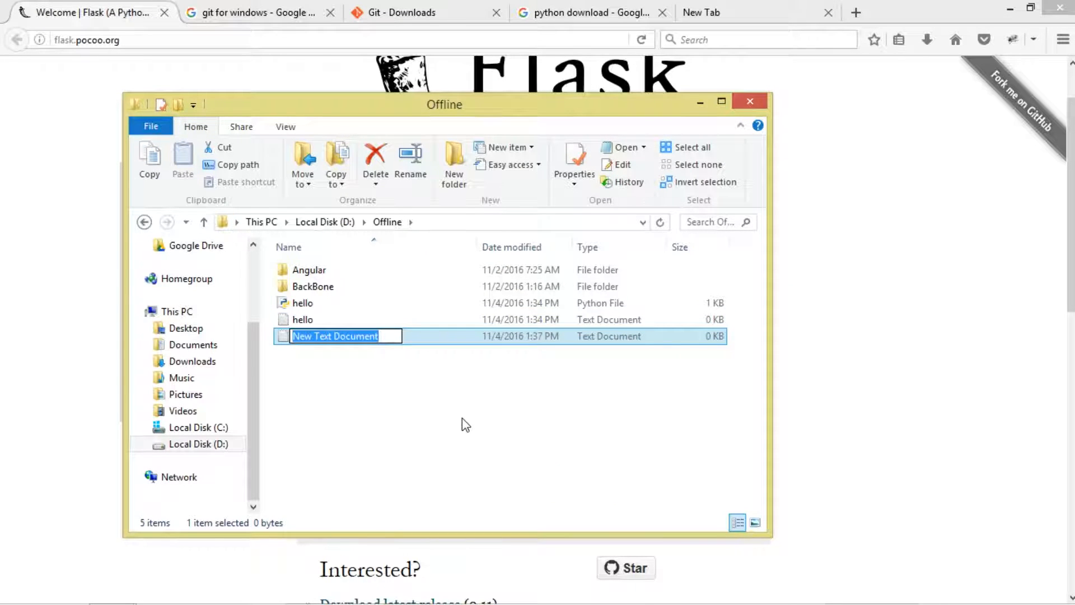
text(a)
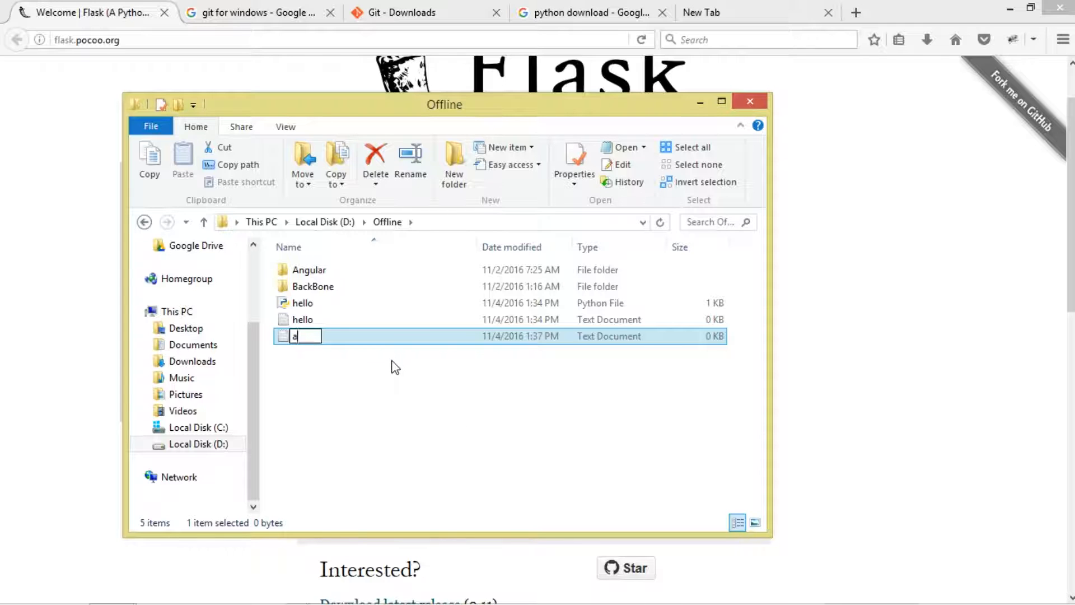
key(Return)
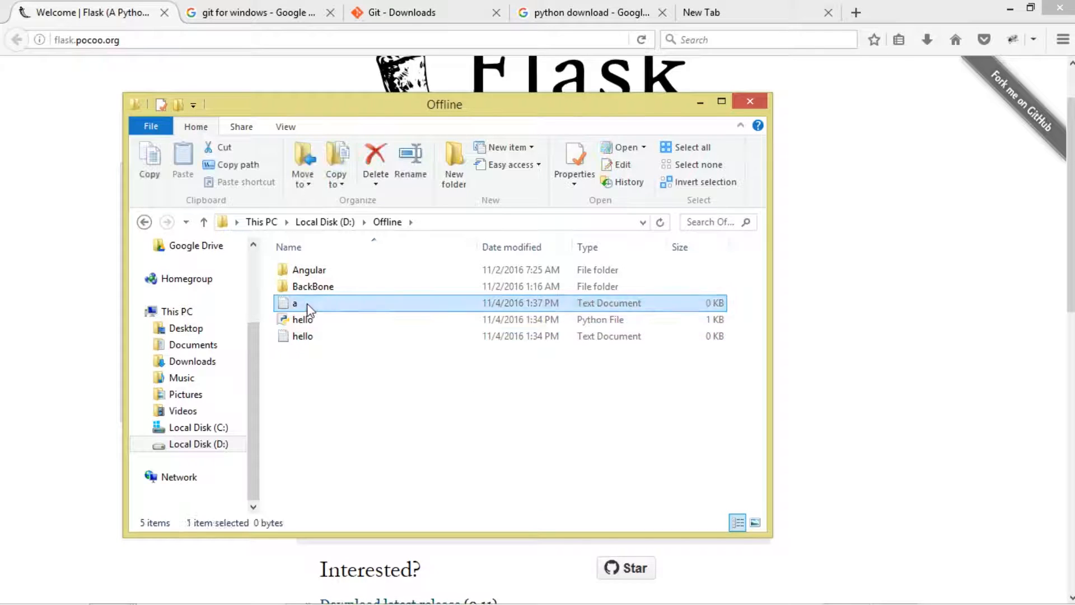
Open the file a in Notepad and start Save As for the Flask code
double_click(295, 304)
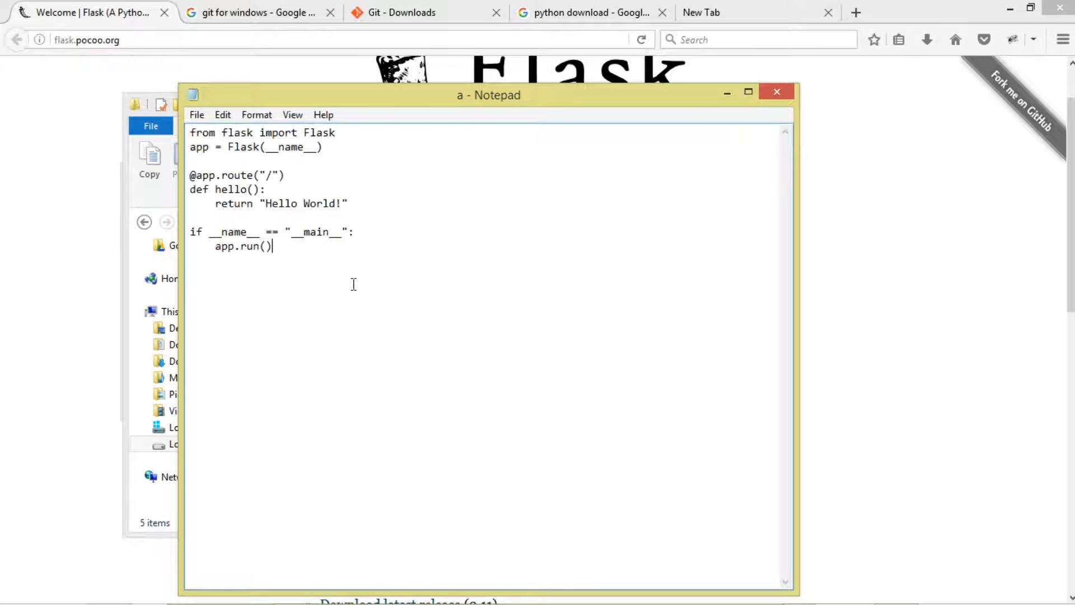
click(279, 175)
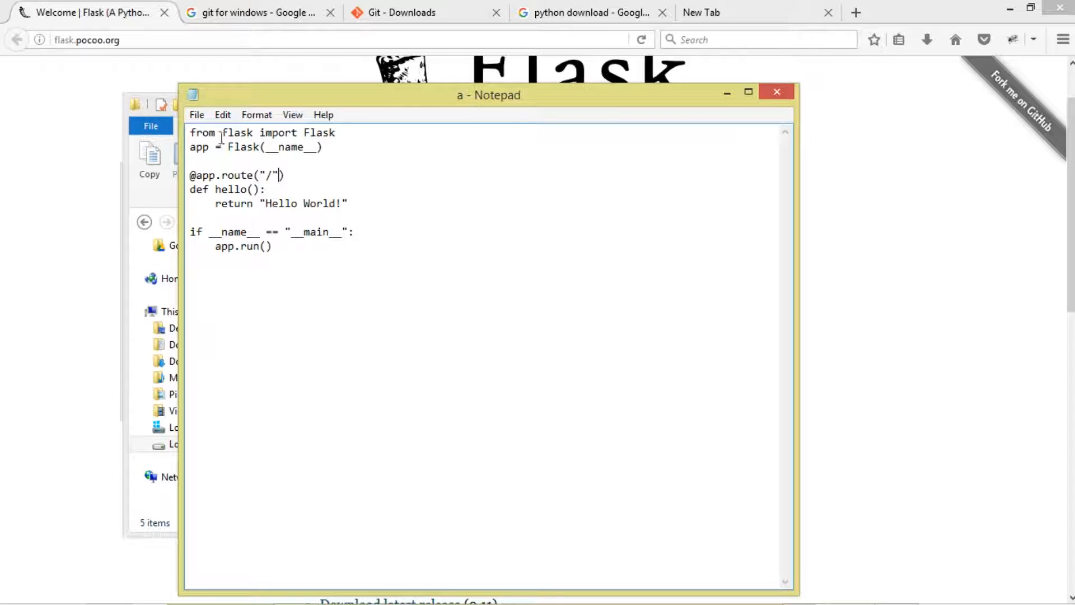
click(196, 114)
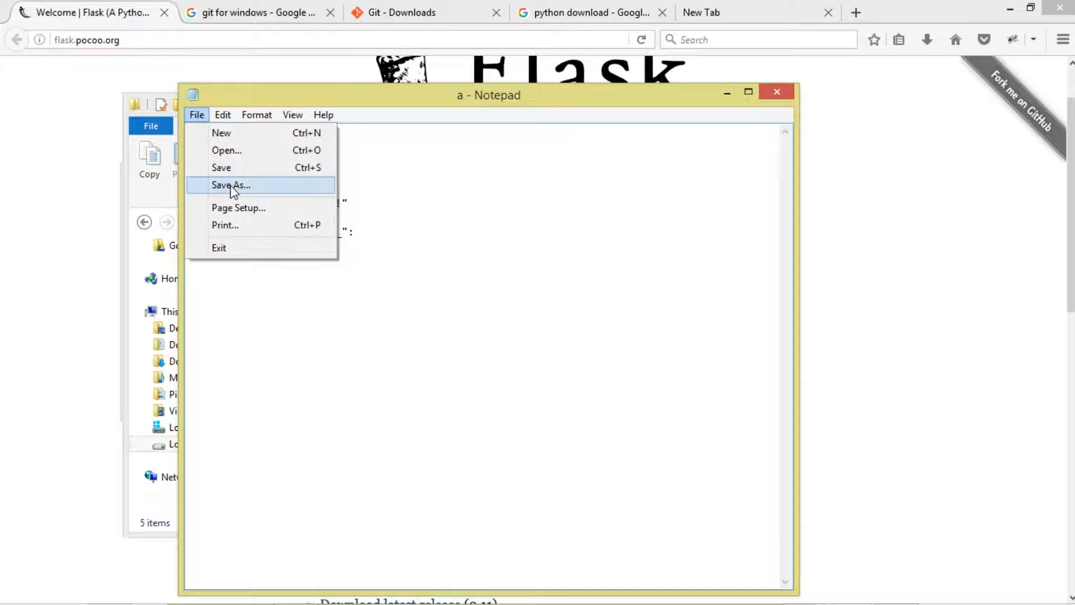
click(231, 185)
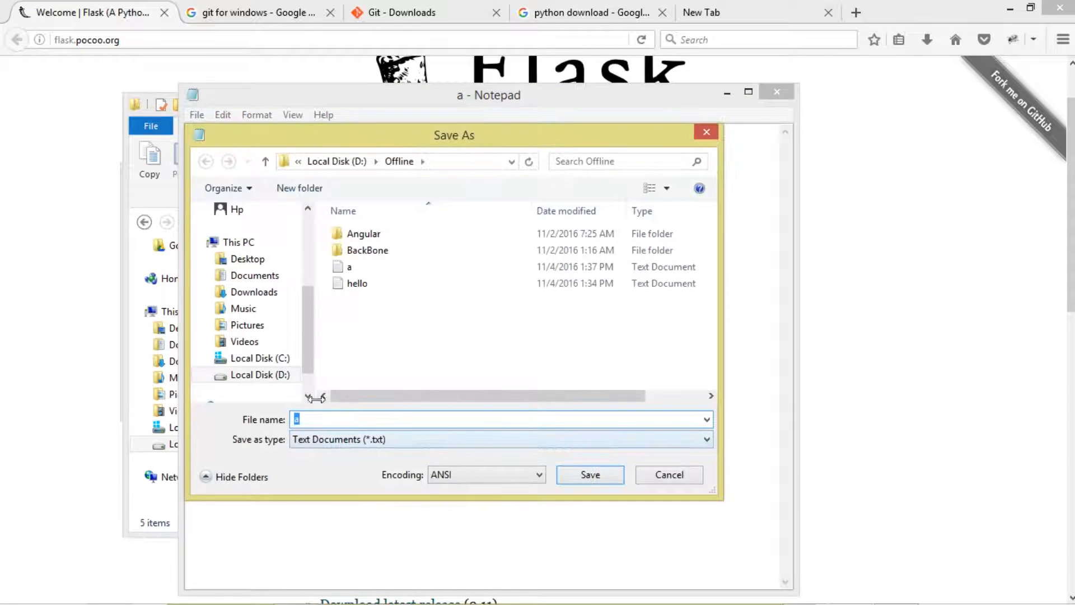
Save the script as a.py with Save as type All Files in the Offline folder
click(705, 439)
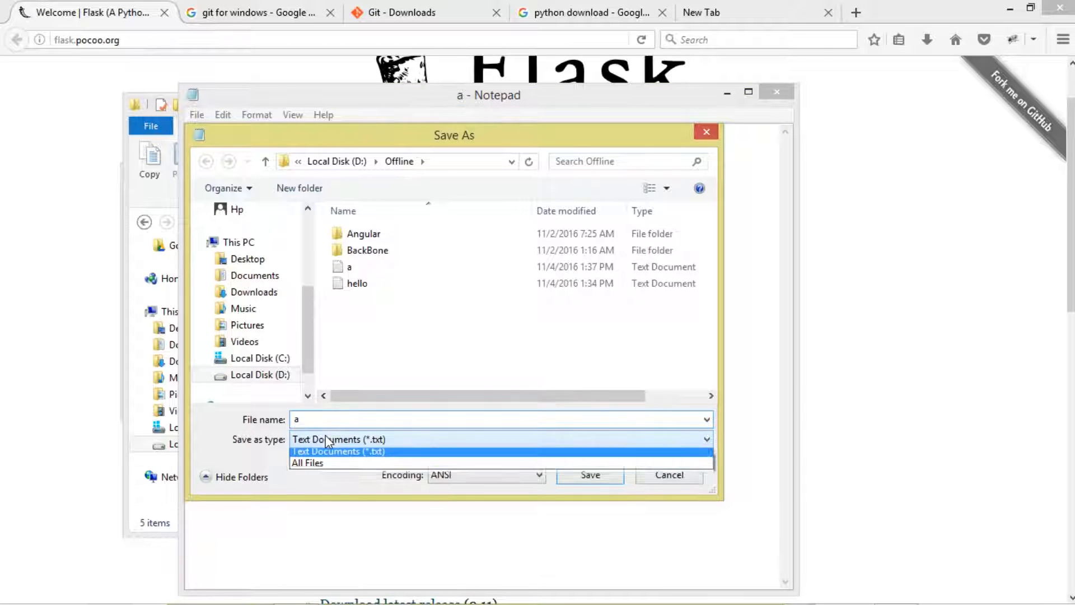
click(337, 451)
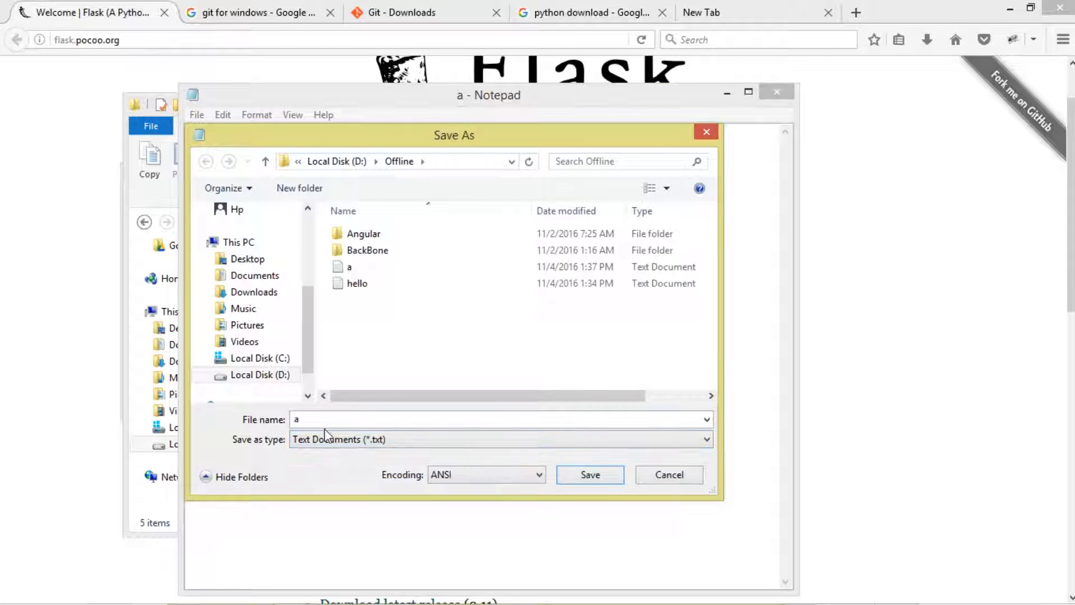
click(500, 439)
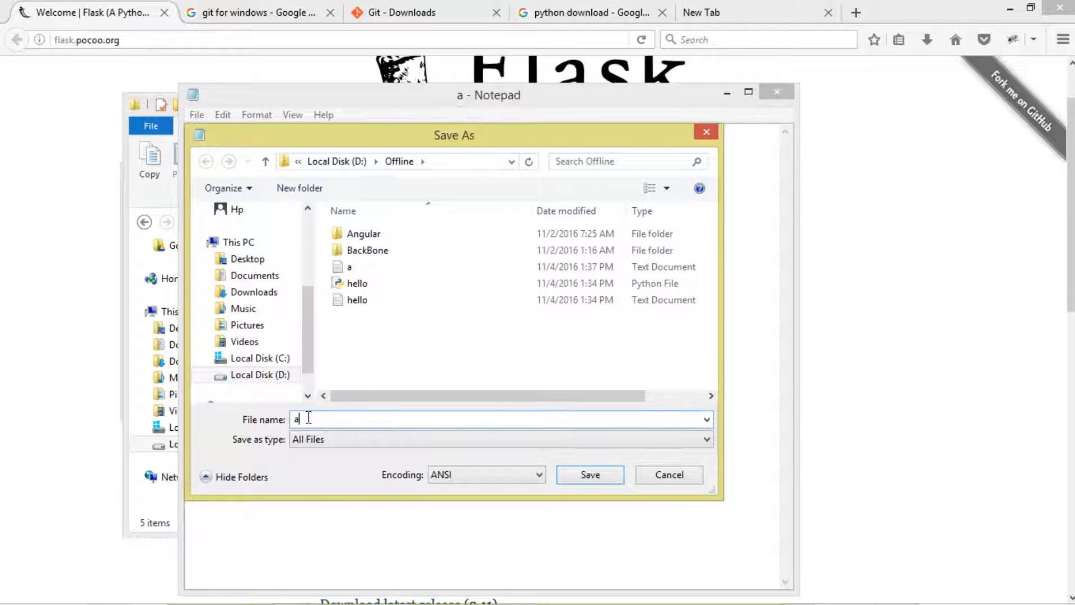
text(.py)
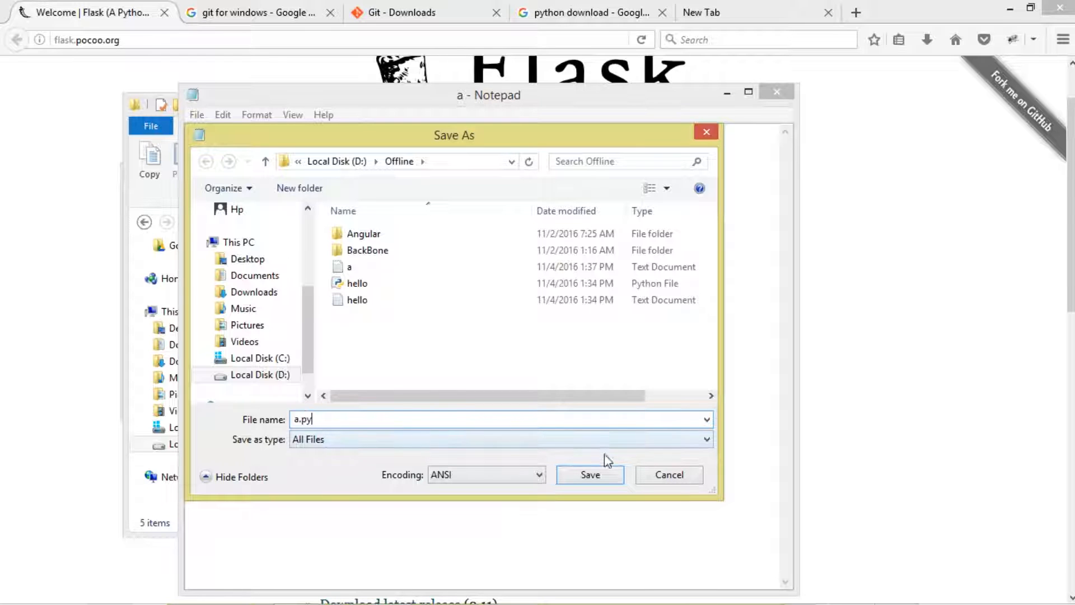
click(589, 475)
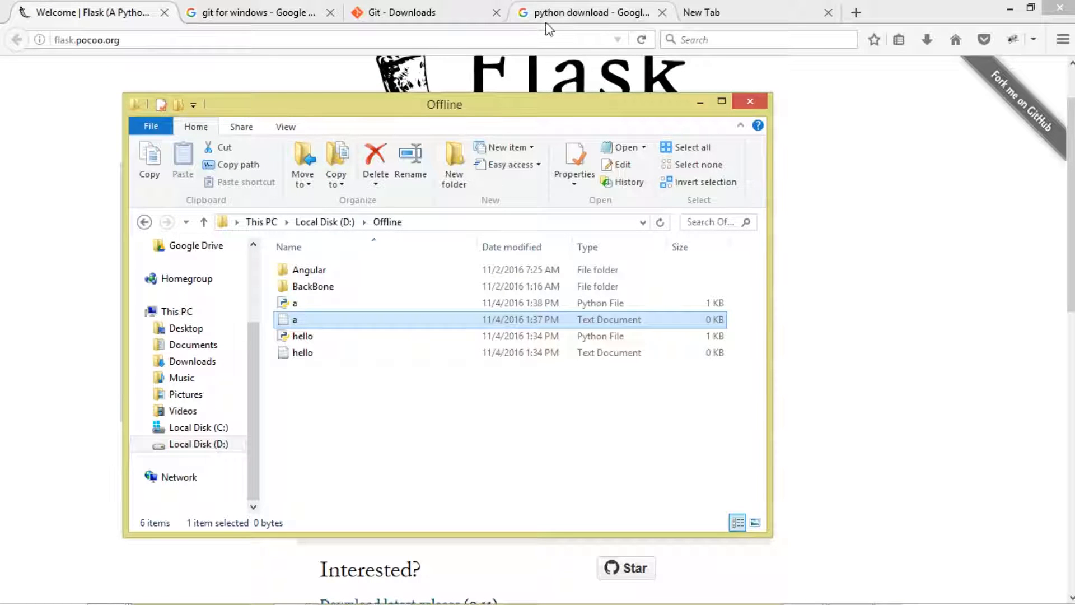
Show the Google results for 'python download' in Firefox
click(749, 100)
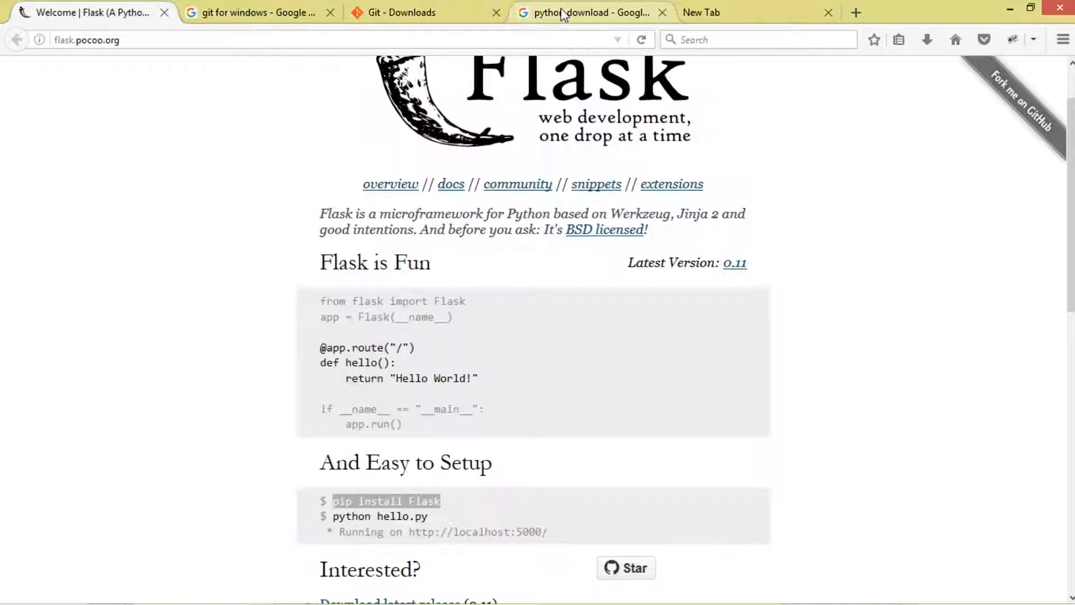
click(585, 12)
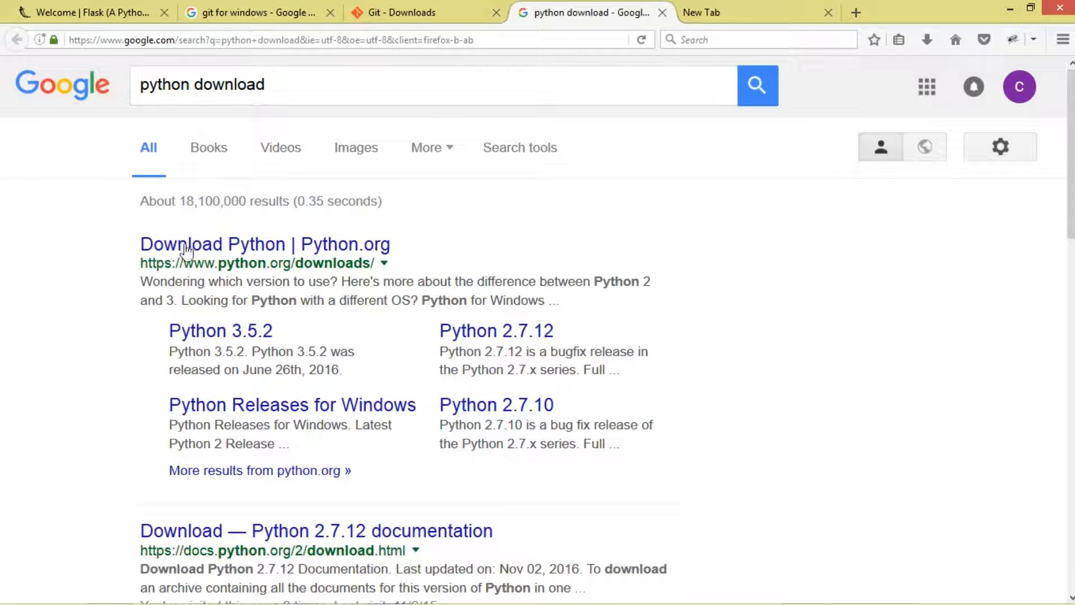
mouse_move(238, 331)
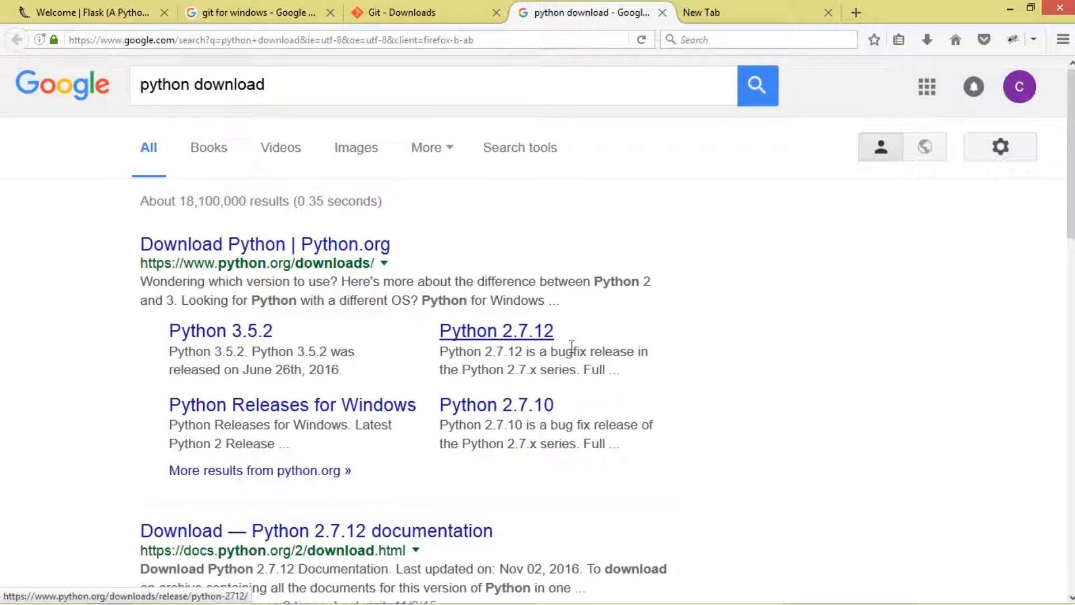
mouse_move(298, 421)
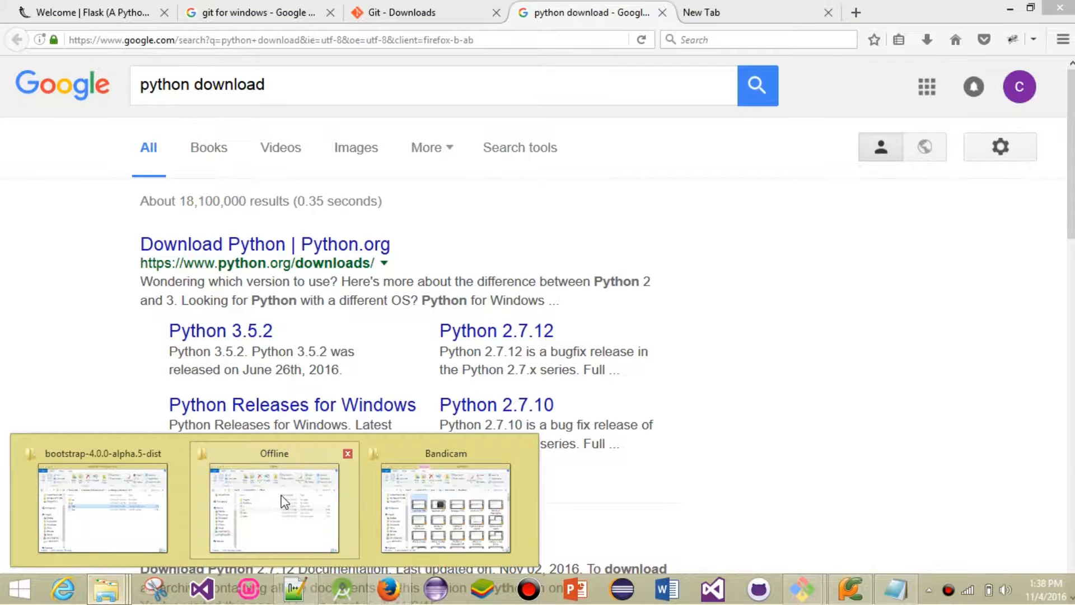
Launch Git Bash Here from the Offline folder's context menu, landing in /d/Offline
click(274, 507)
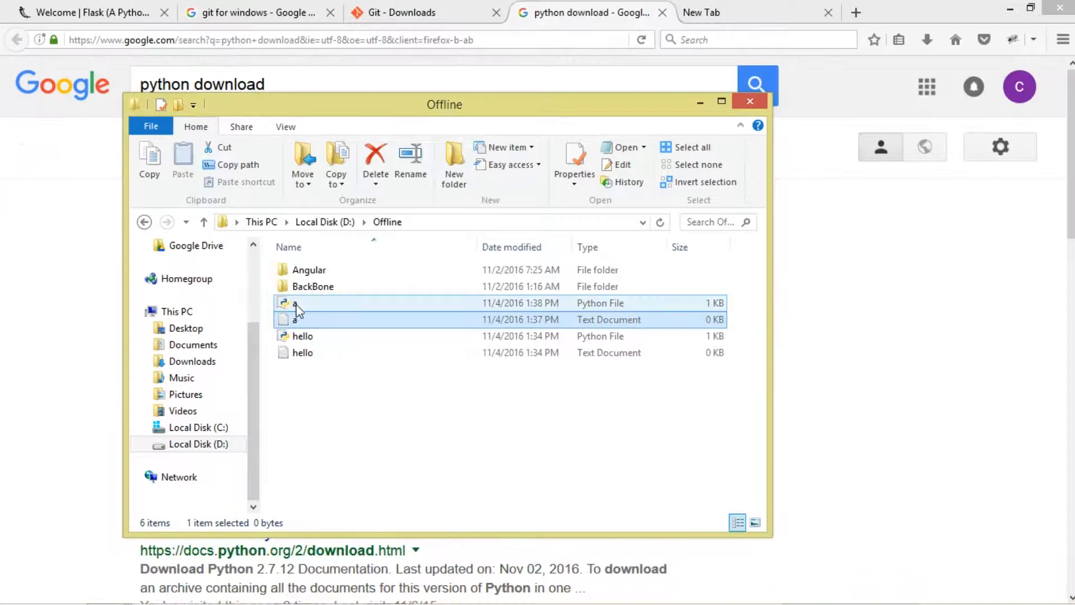
click(294, 302)
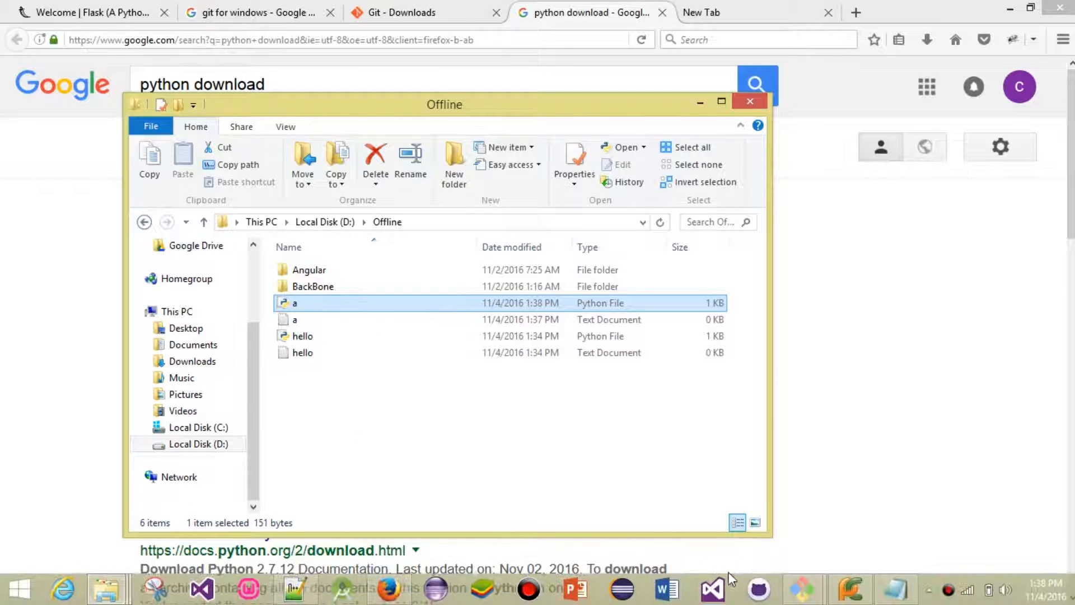
click(404, 441)
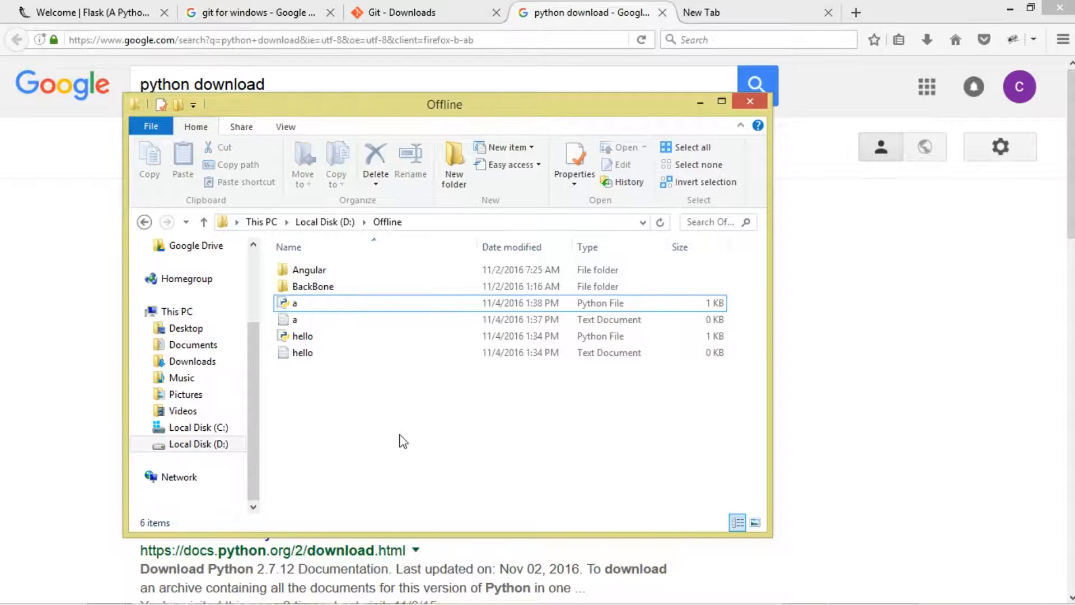
right_click(404, 439)
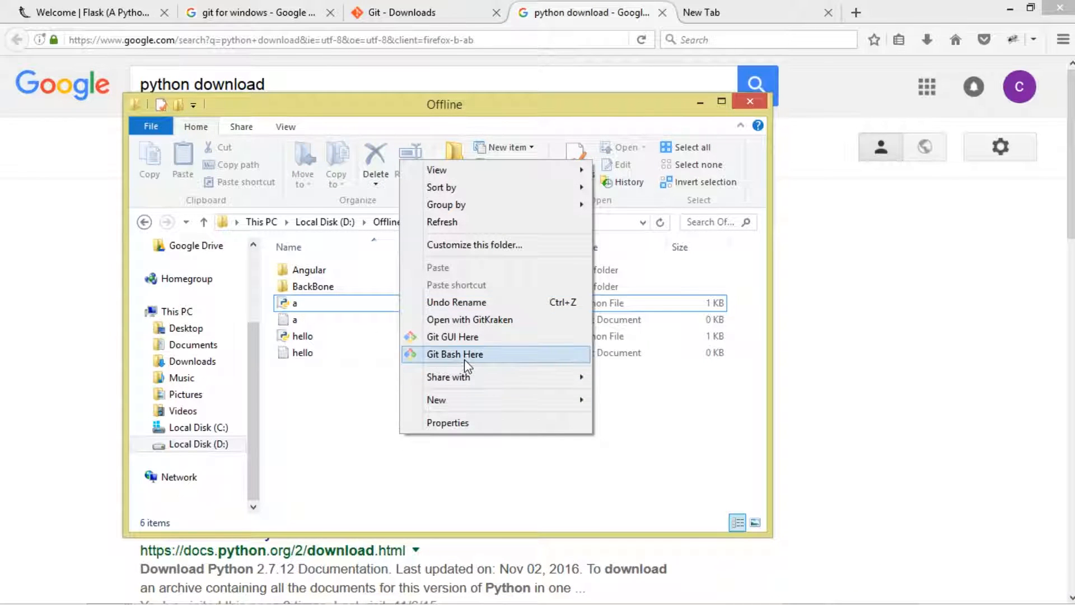
click(454, 354)
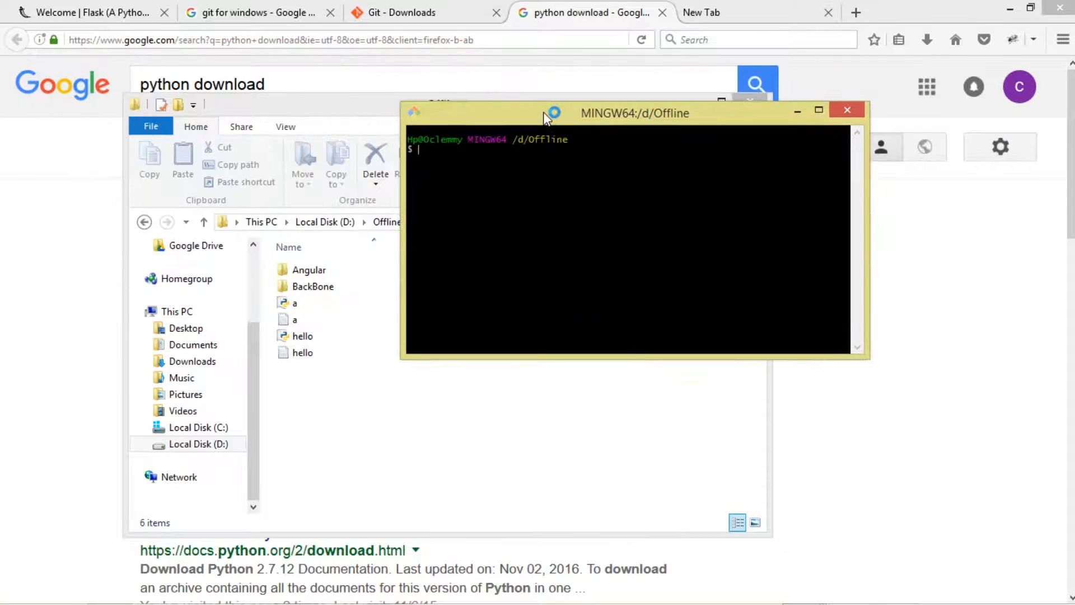
Attempt to launch the script with an incomplete command, which fails to find the file
text(pytho)
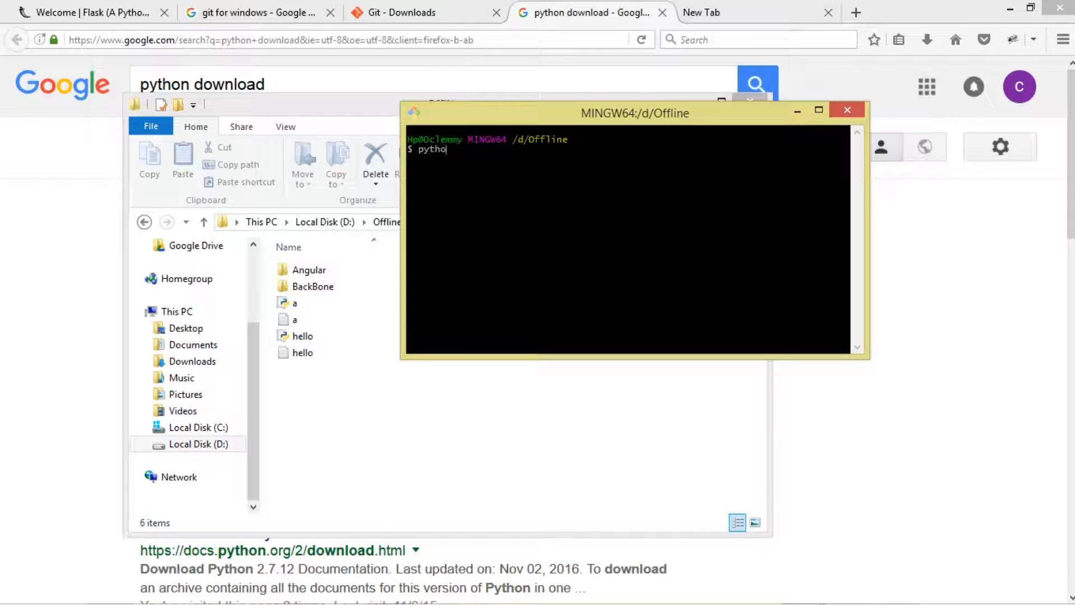
key(Return)
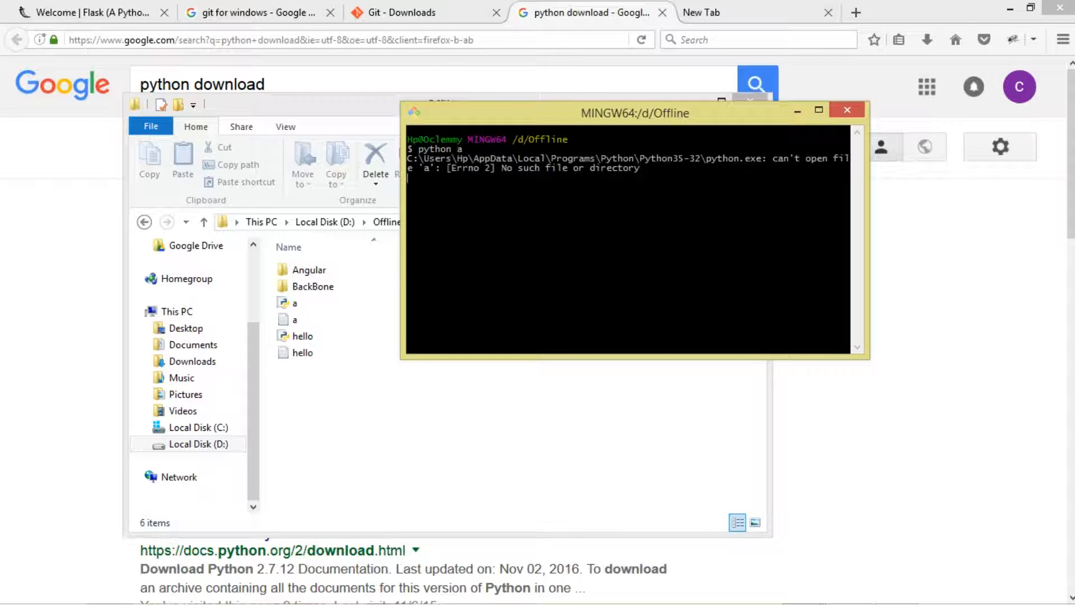
click(412, 111)
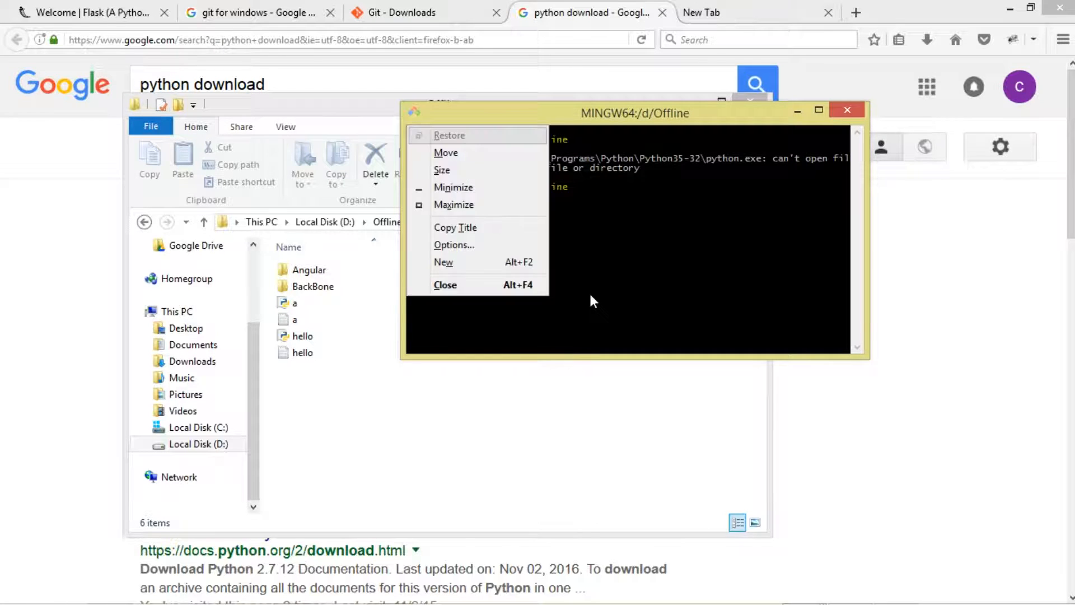
click(617, 301)
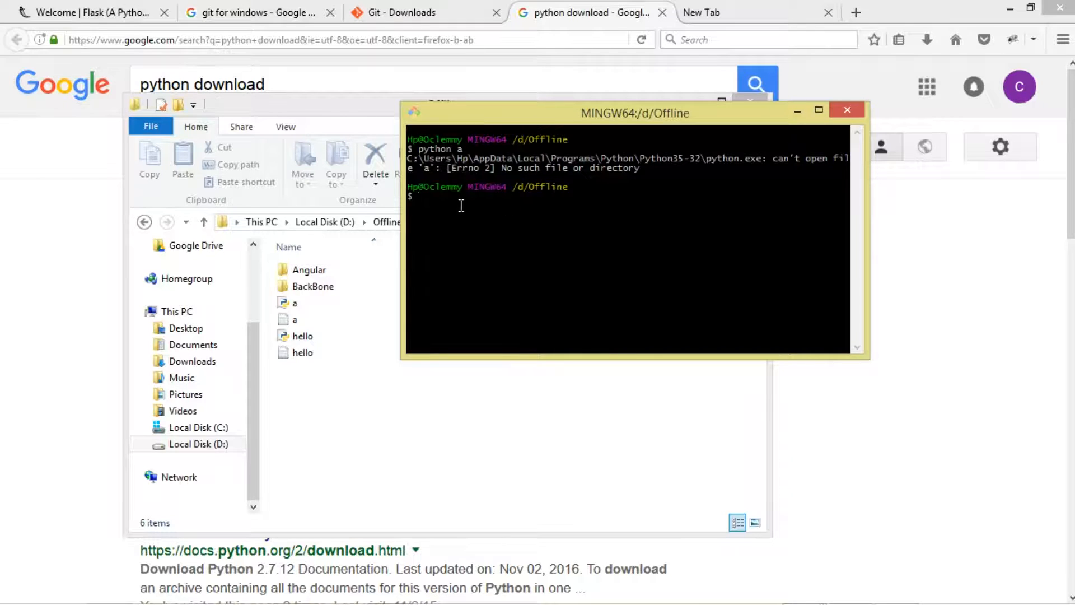
text(python)
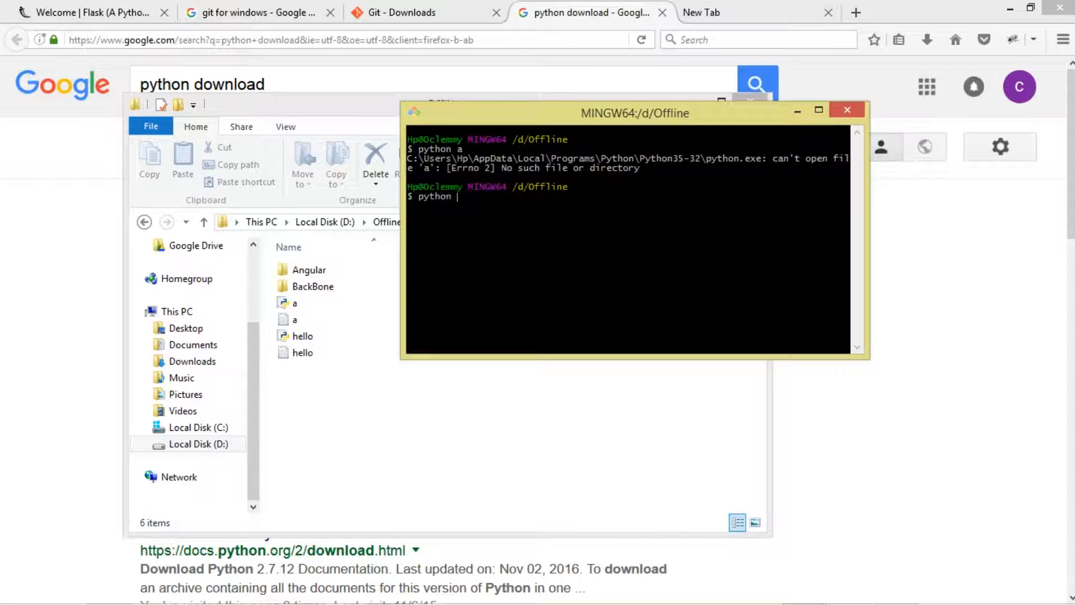
text(a.py)
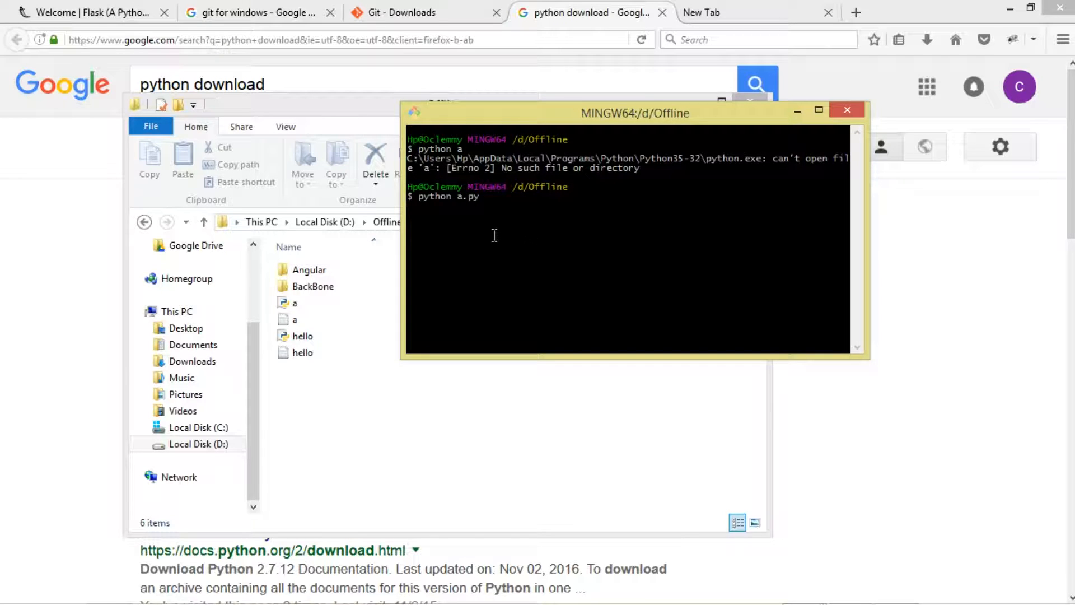
key(Return)
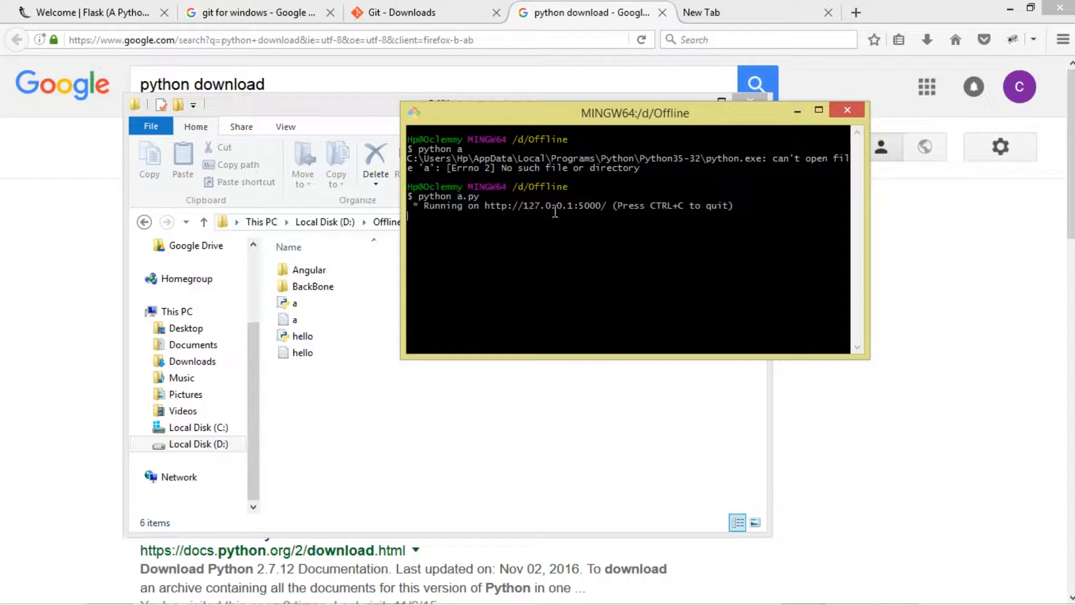
mouse_move(406, 220)
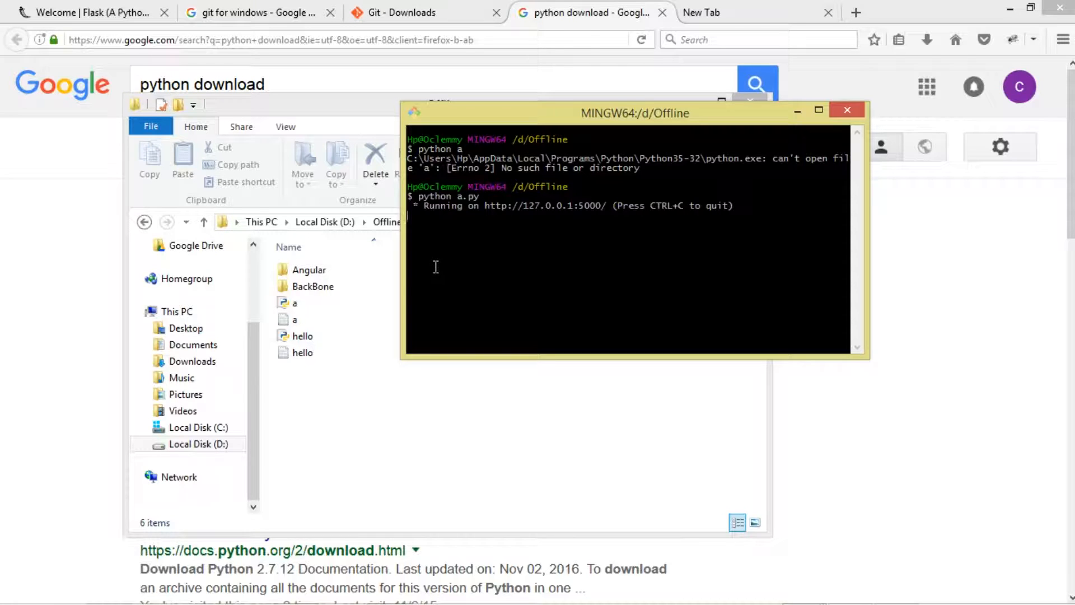
mouse_move(513, 207)
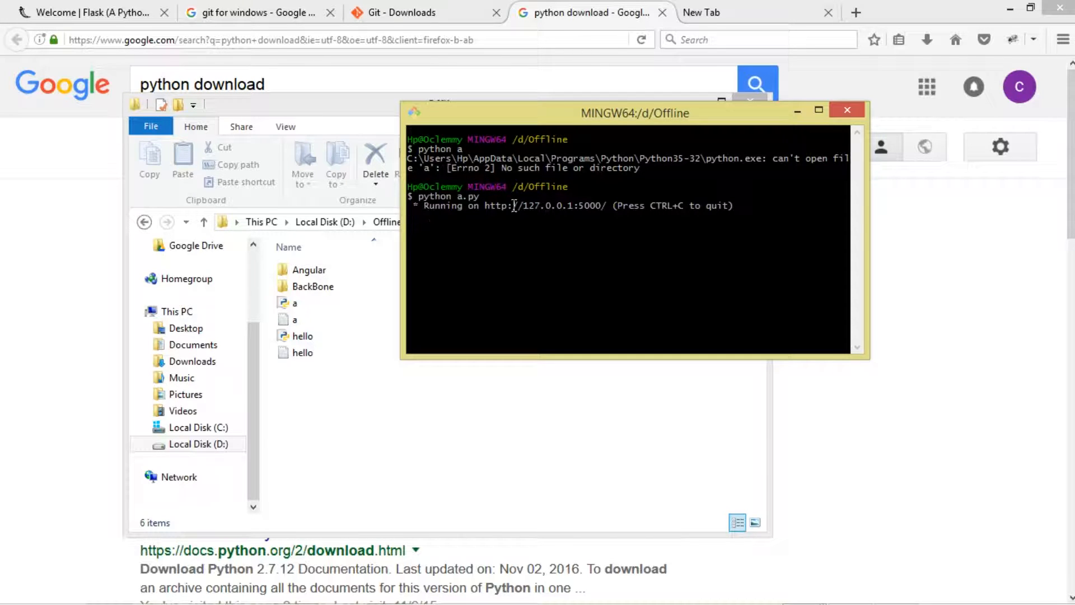
mouse_move(264, 145)
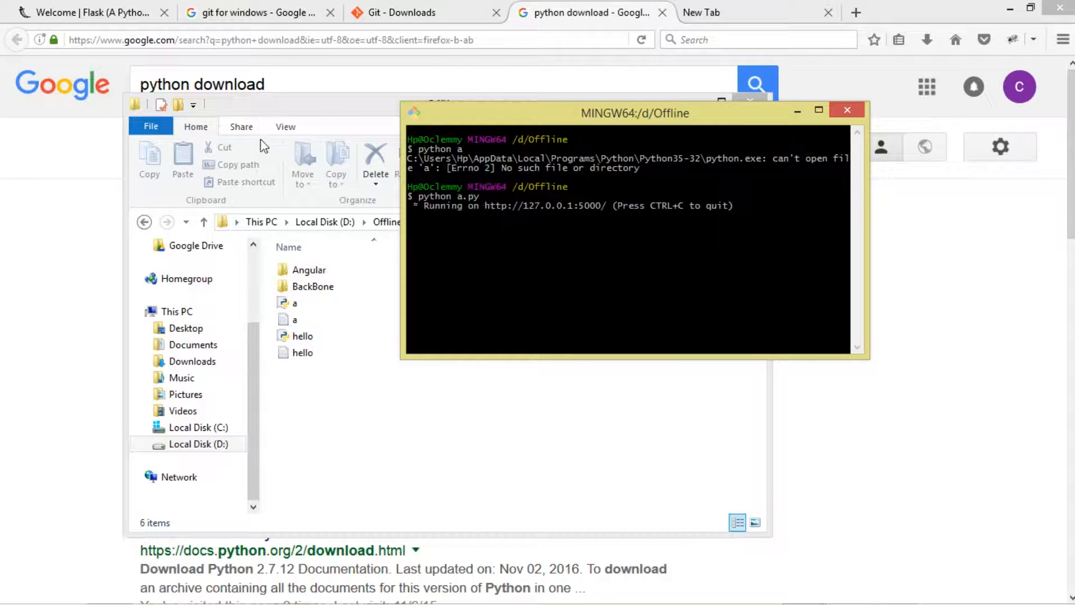
click(89, 13)
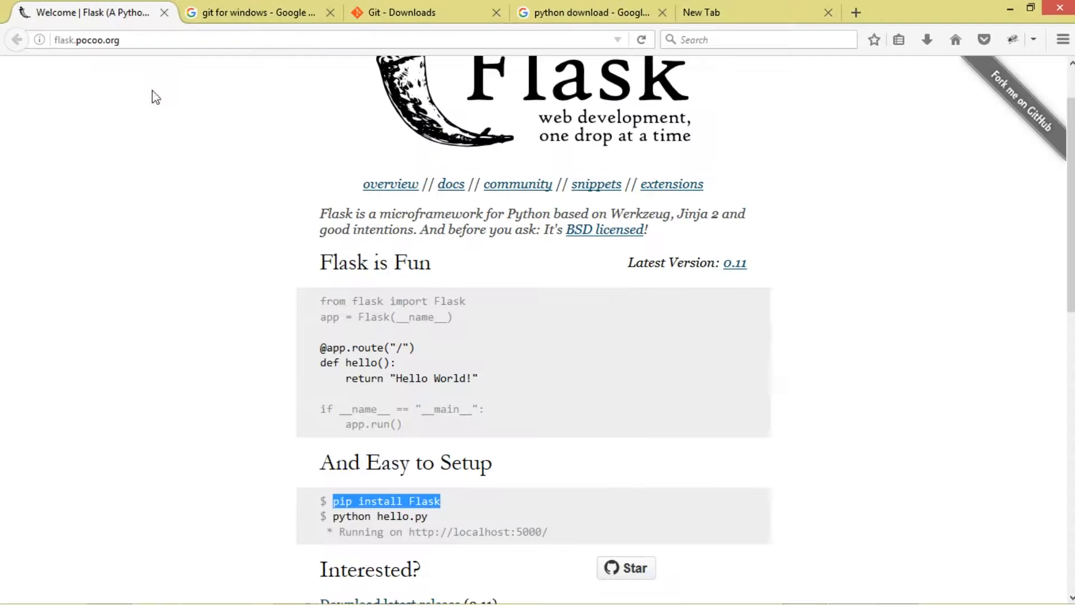
mouse_move(559, 539)
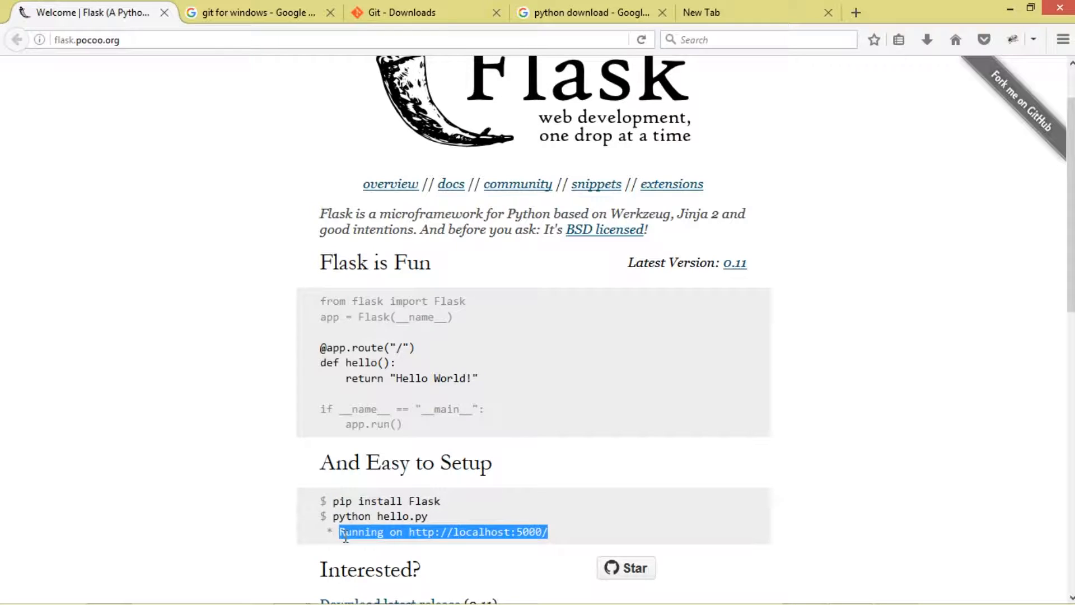
click(469, 548)
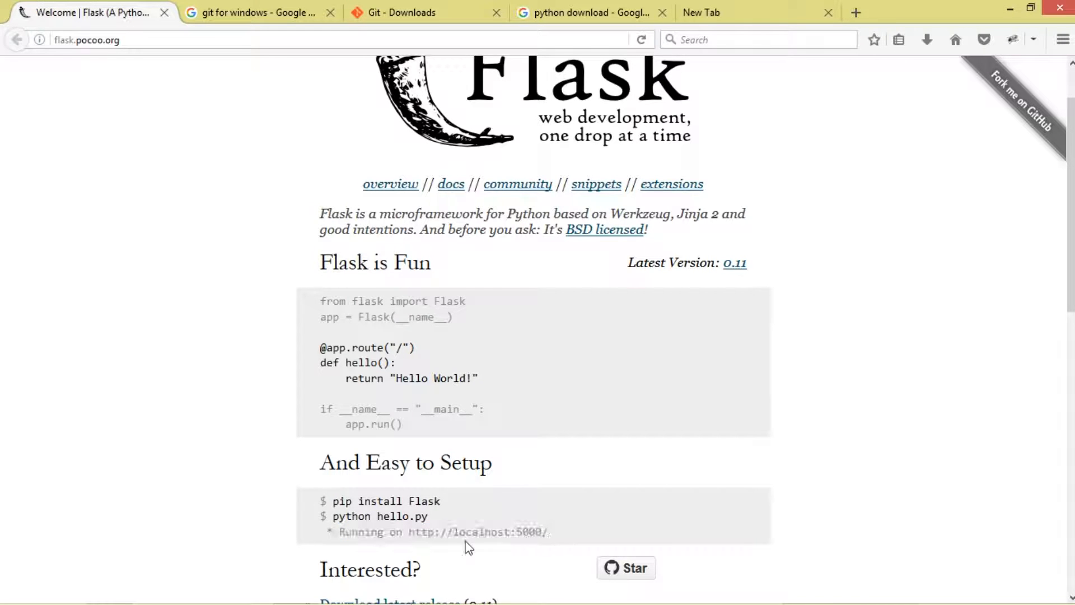
double_click(479, 531)
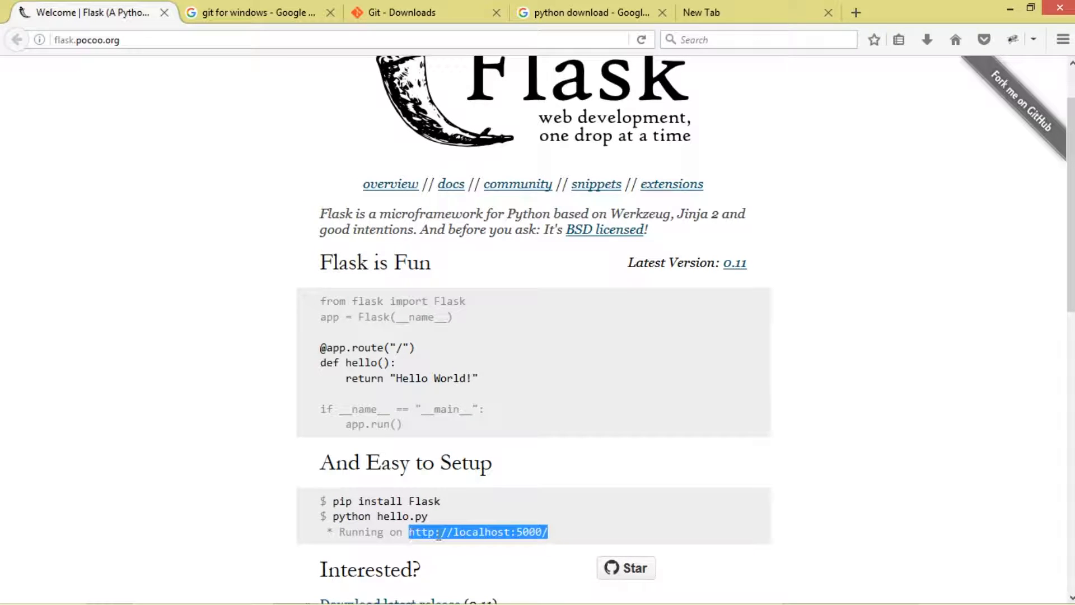
right_click(478, 531)
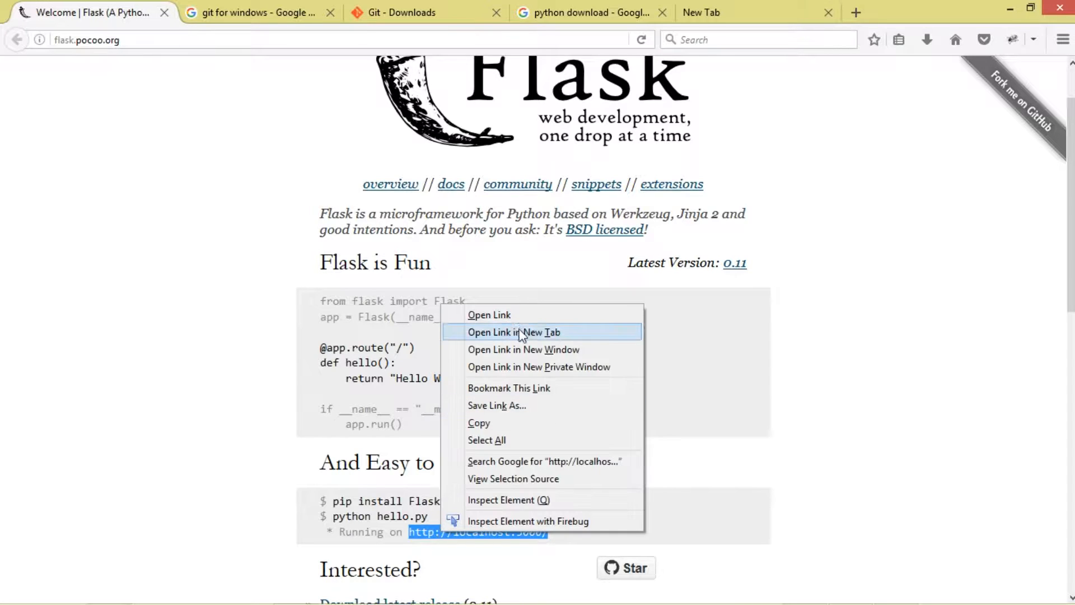
click(514, 332)
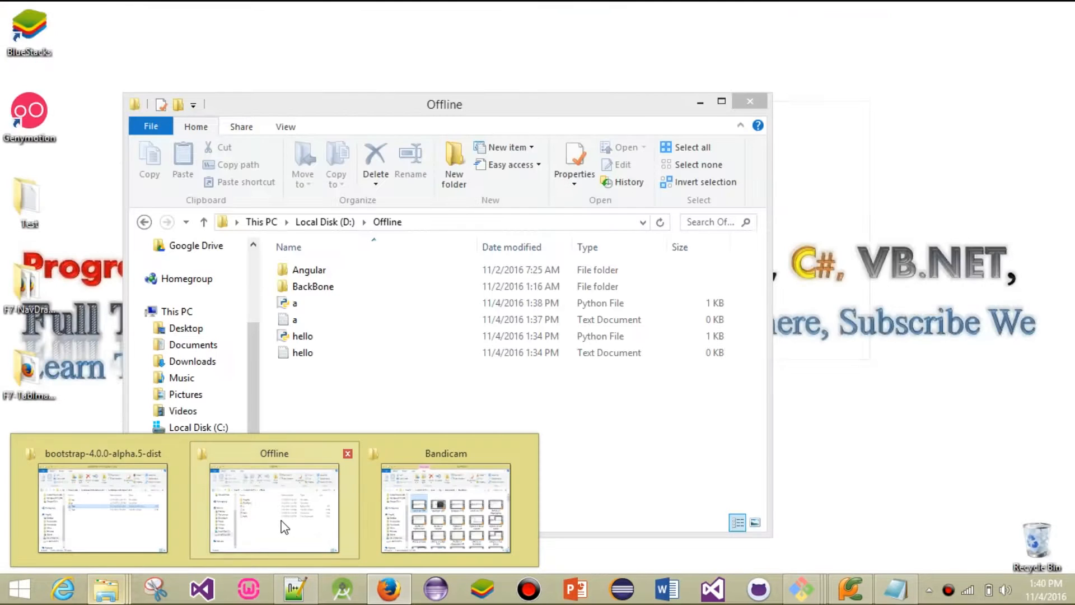
Open a.py from the Offline folder with Edit with IDLE
click(304, 304)
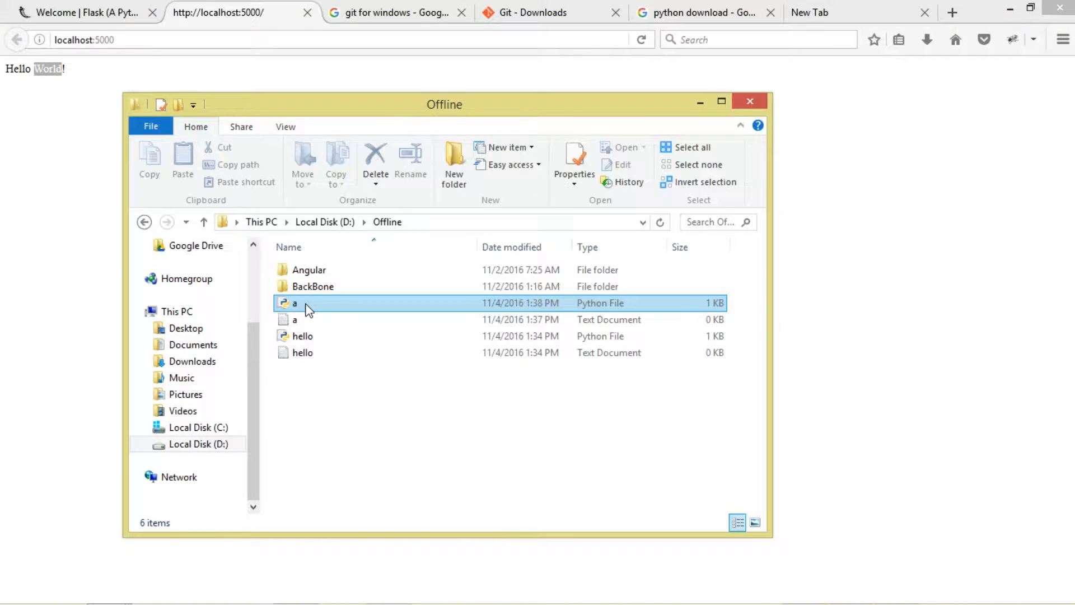
click(295, 302)
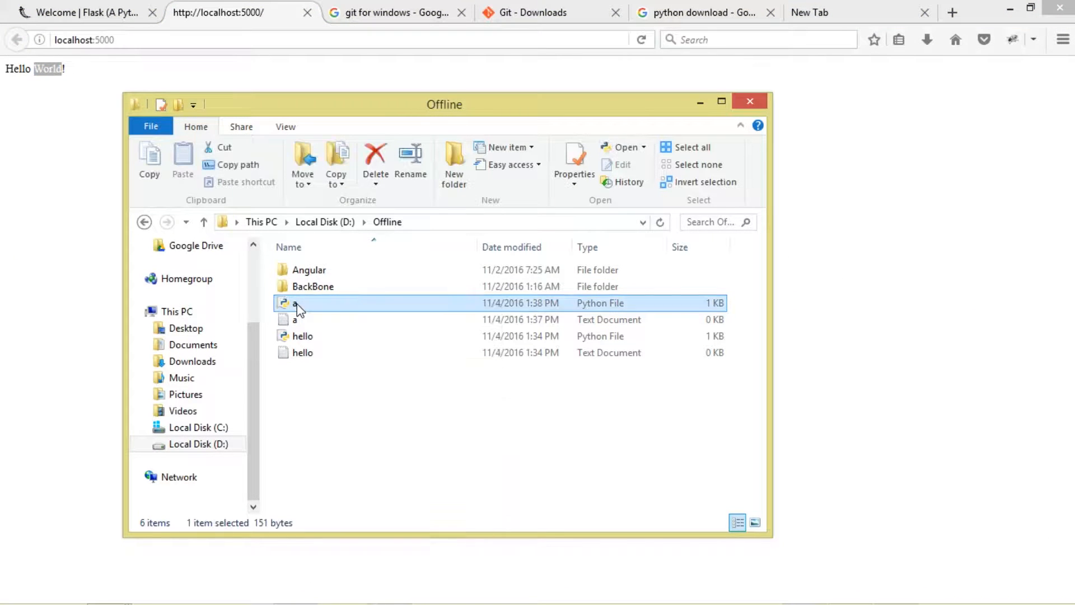
right_click(296, 303)
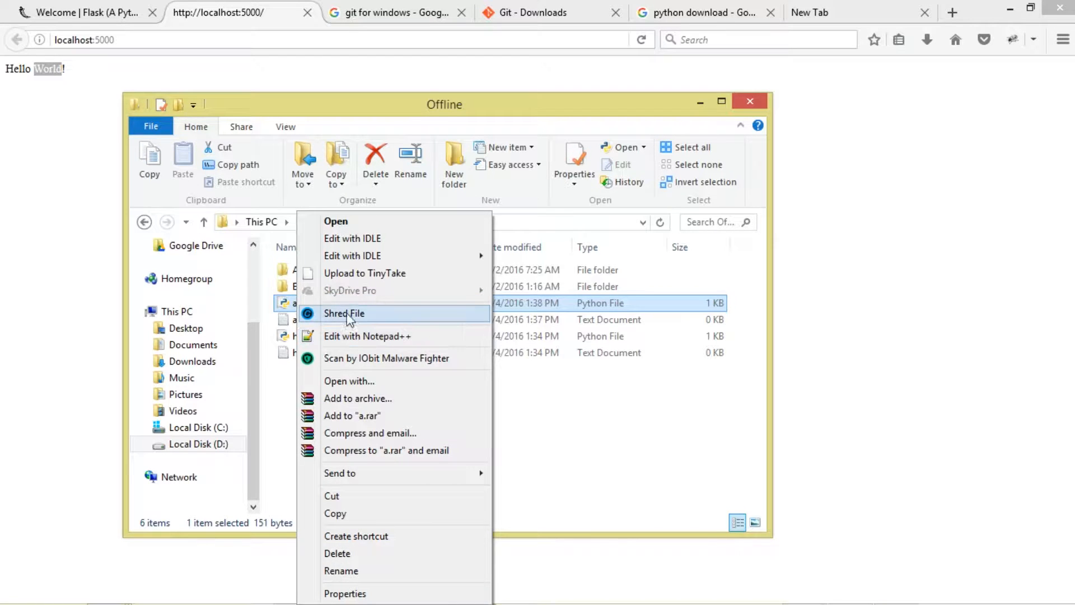
mouse_move(362, 240)
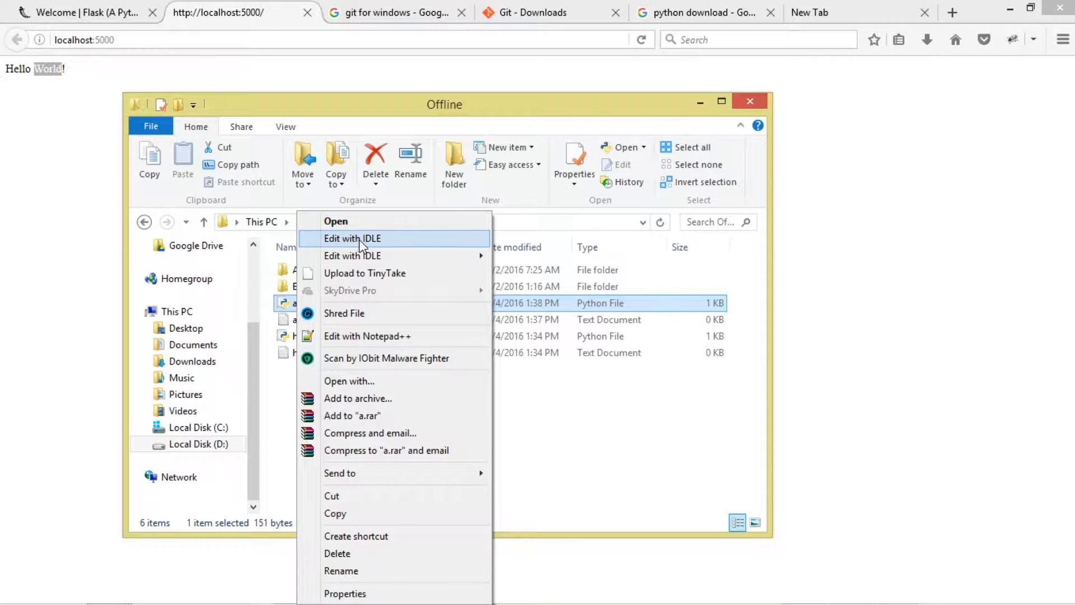
click(362, 245)
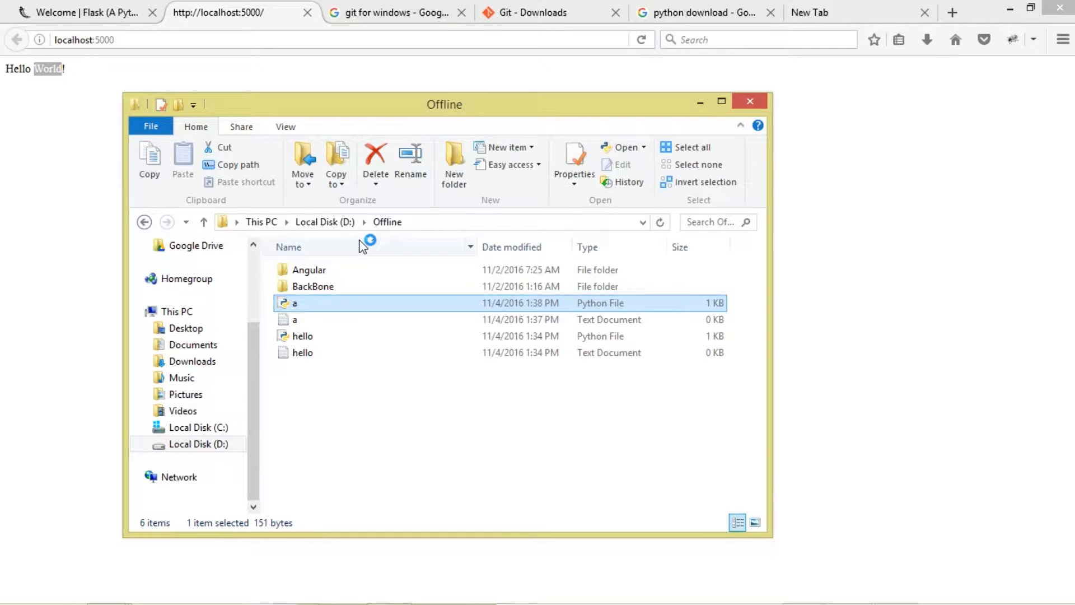
click(301, 336)
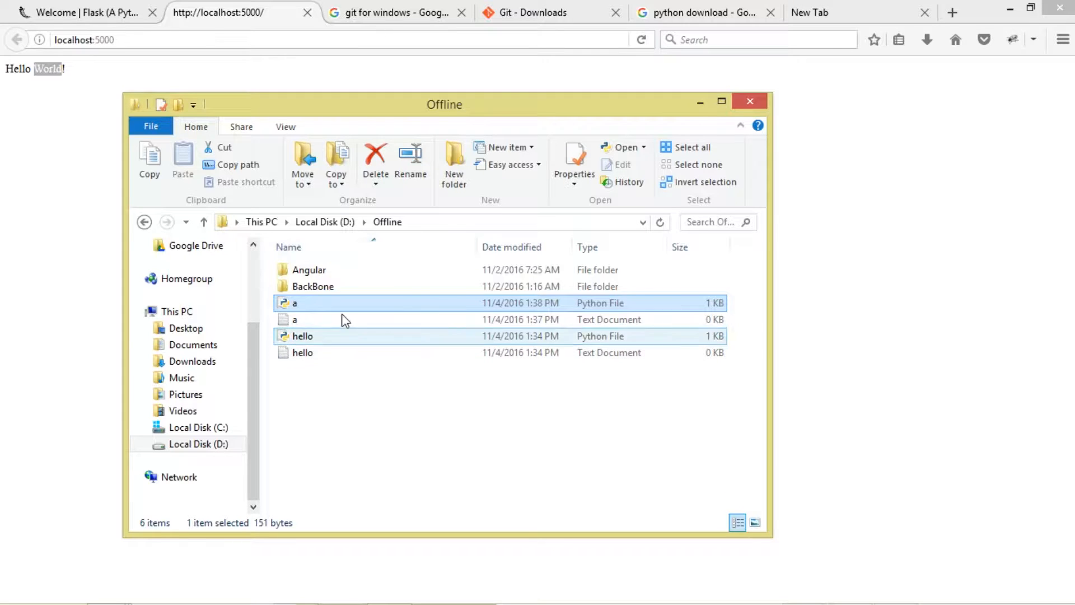
click(301, 352)
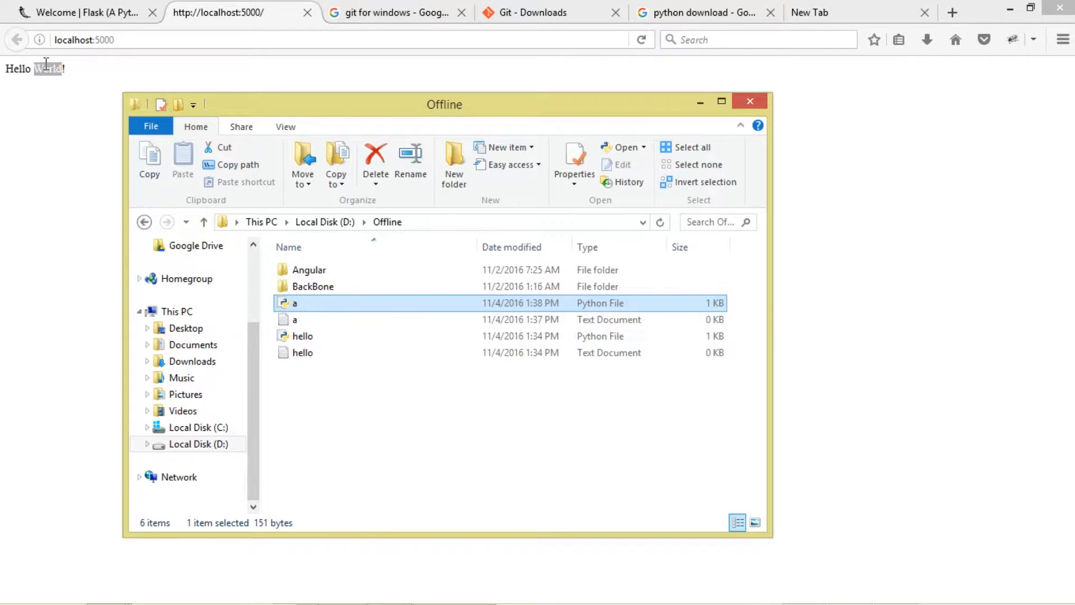
double_click(294, 302)
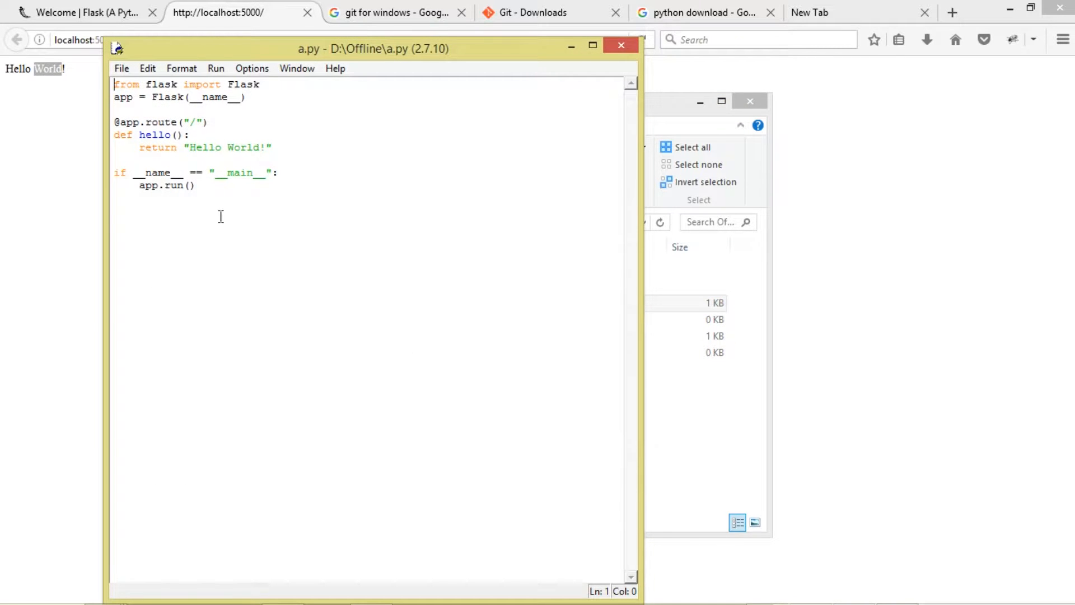
mouse_move(264, 160)
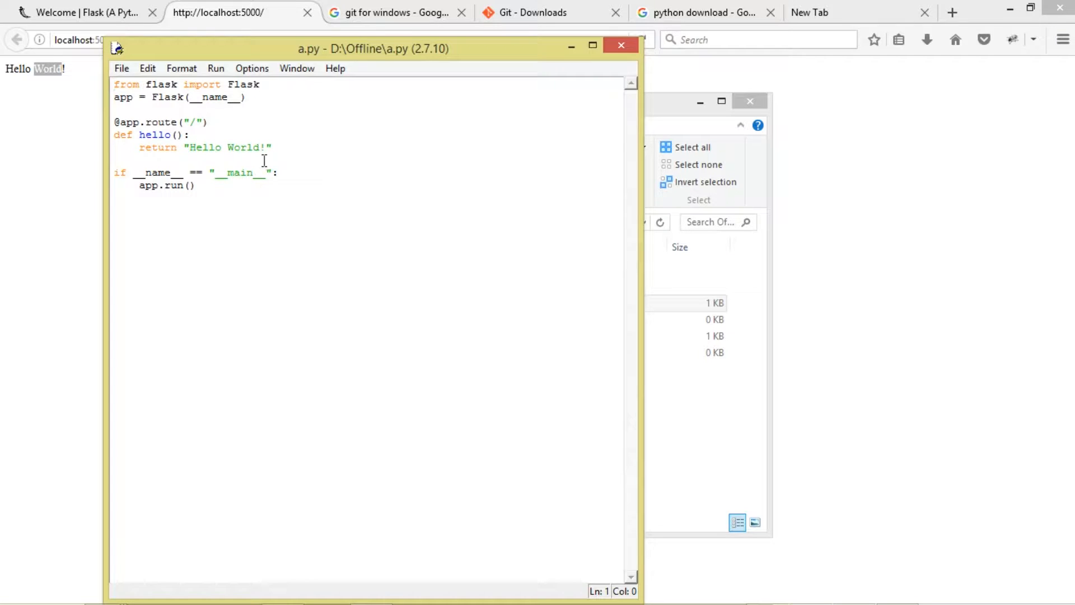
Change the greeting's World to Ocem in a.py and save it from IDLE
click(242, 147)
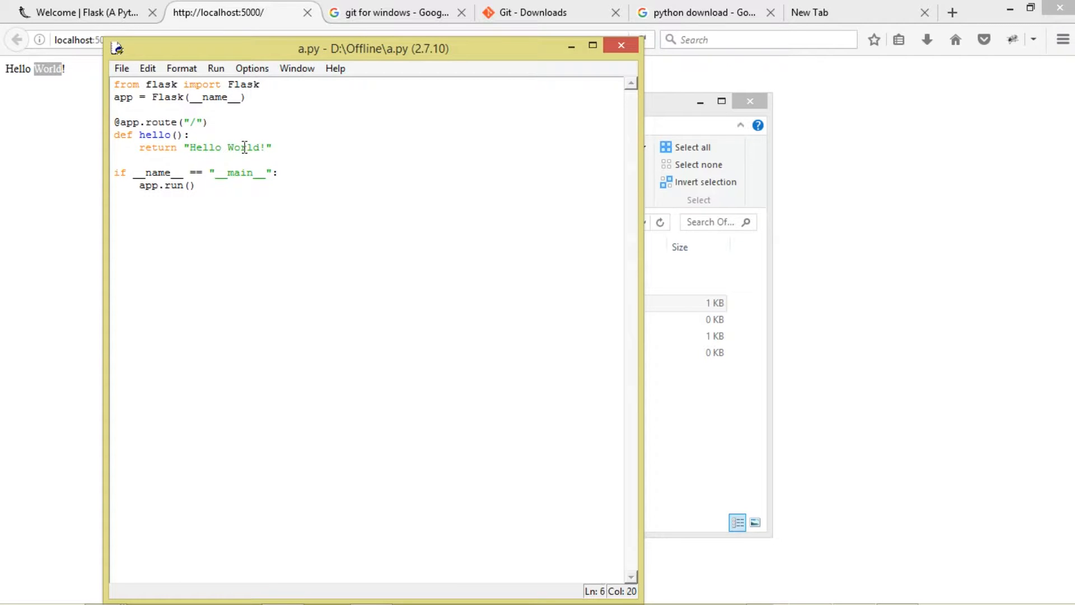
text(Ocem)
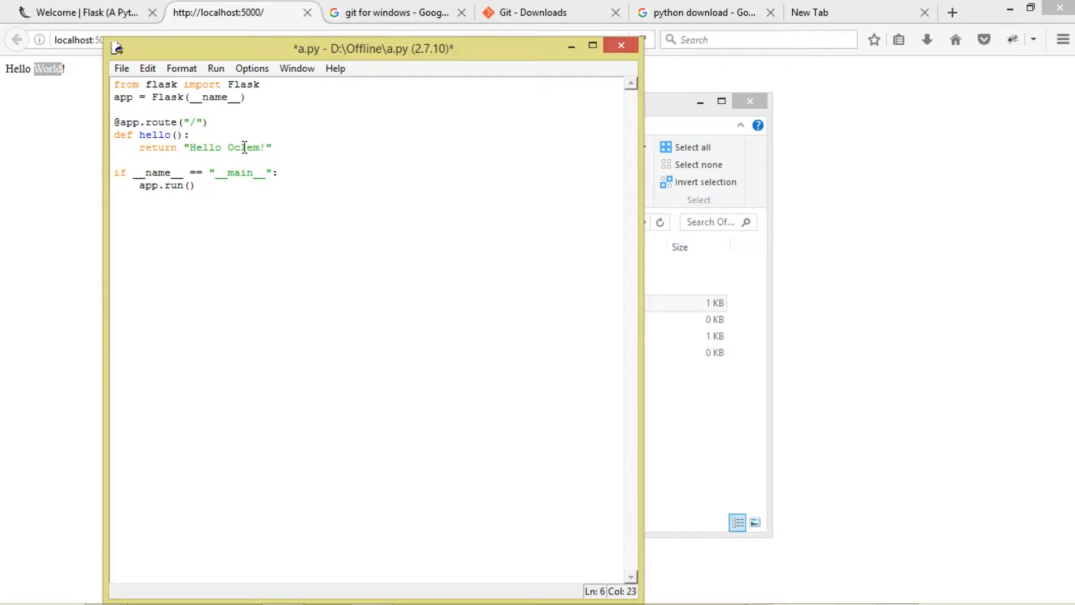
click(121, 68)
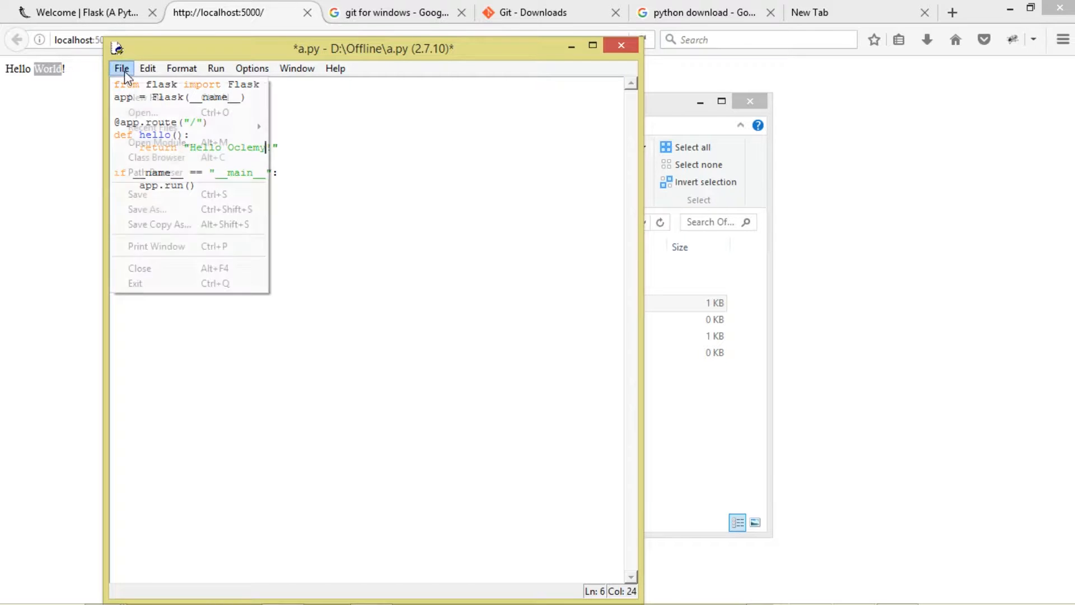
click(121, 69)
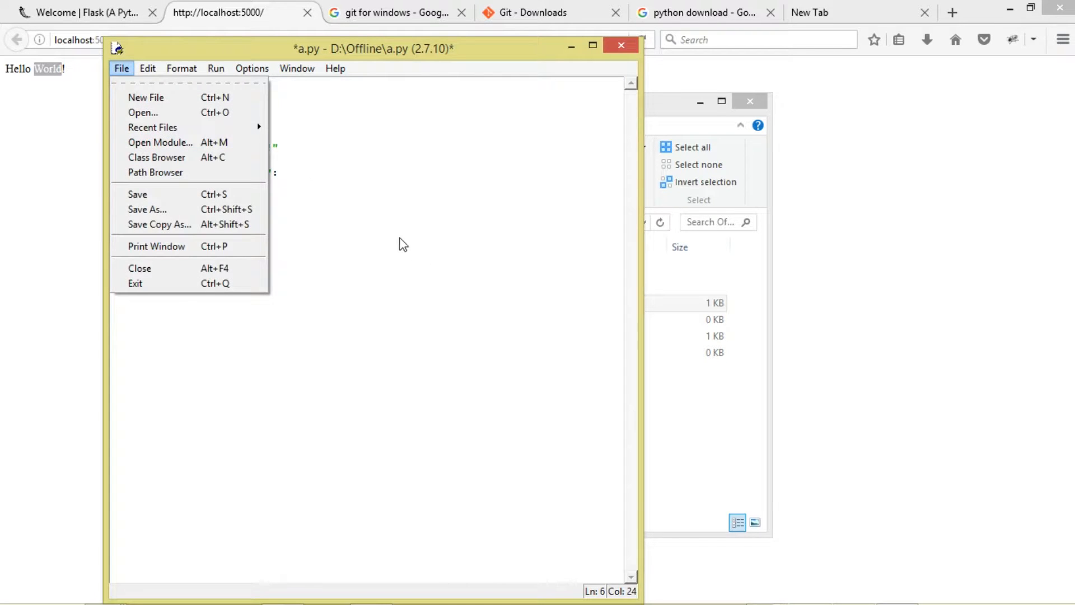
click(137, 194)
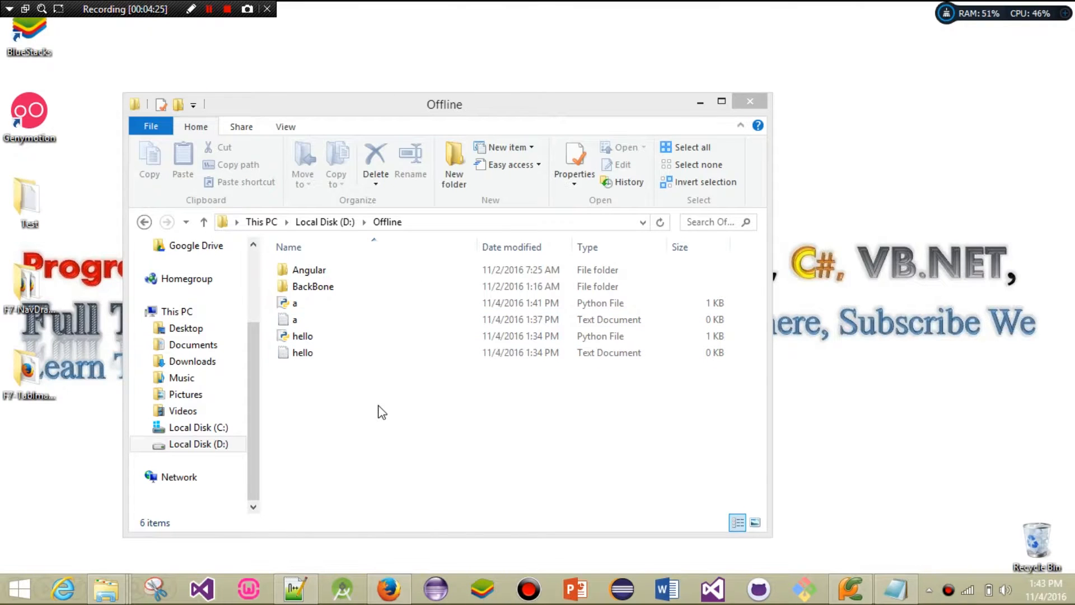
Launch a Git Bash terminal in /d/Offline and start the Flask server with python a.py
click(295, 302)
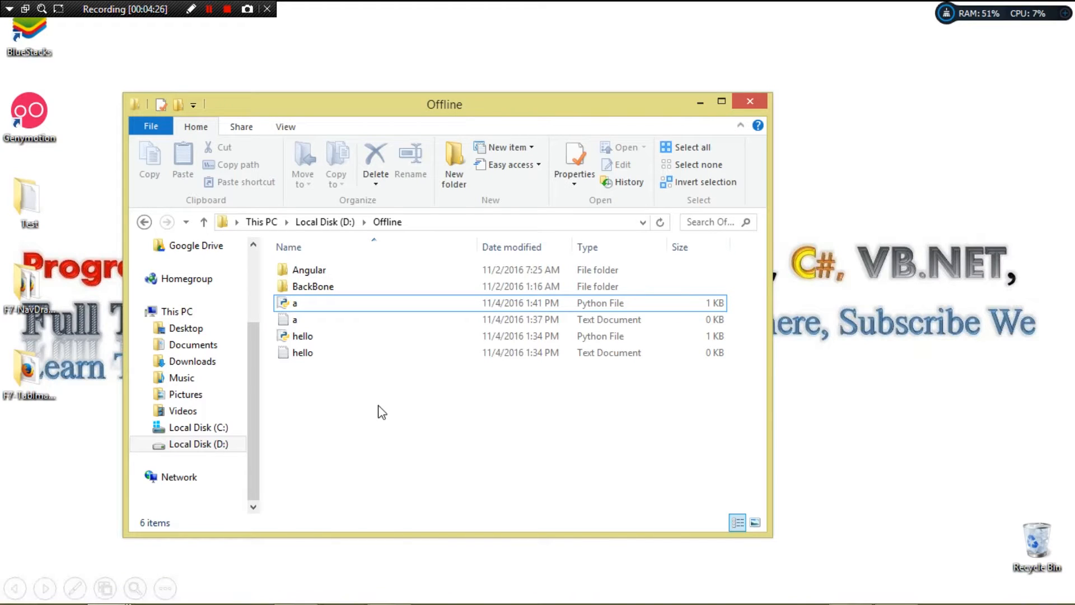
right_click(381, 411)
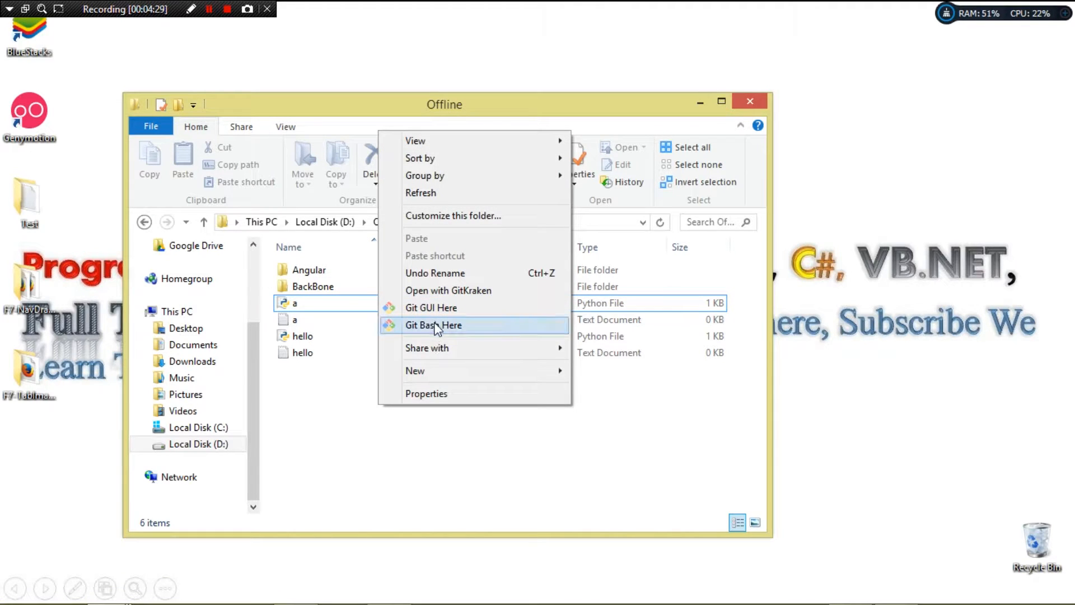
click(432, 324)
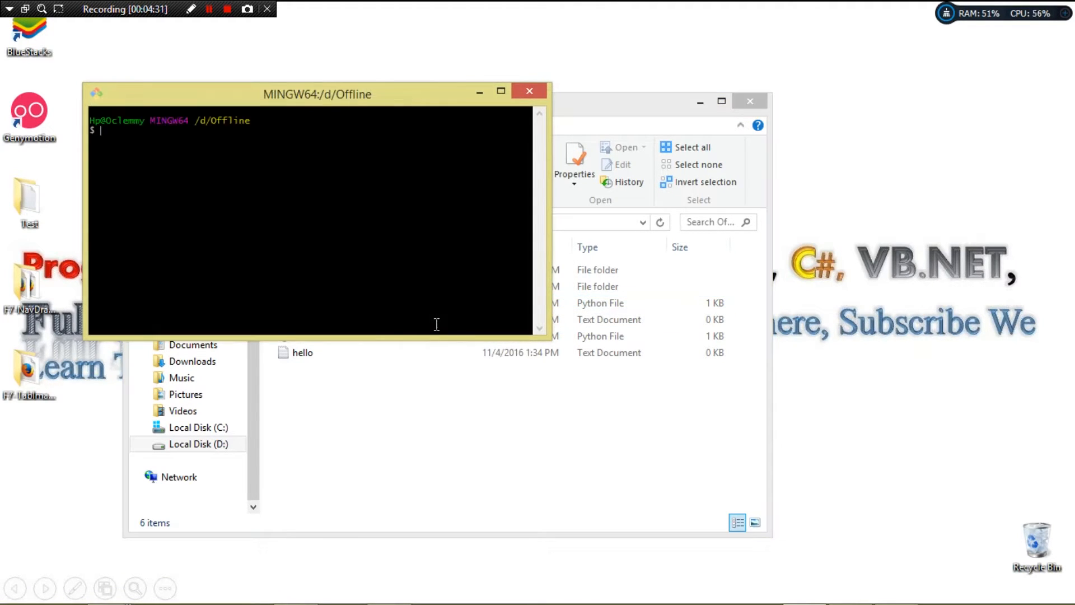
text(python a.py)
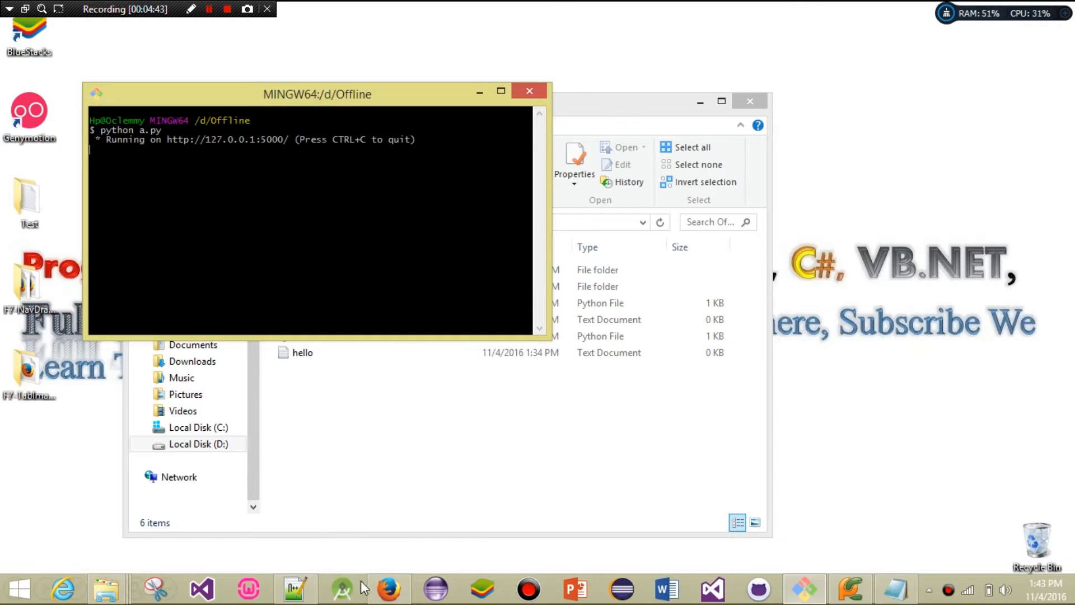
Bring Firefox forward and open the localhost:5000 link from the Flask page in a new tab
click(388, 588)
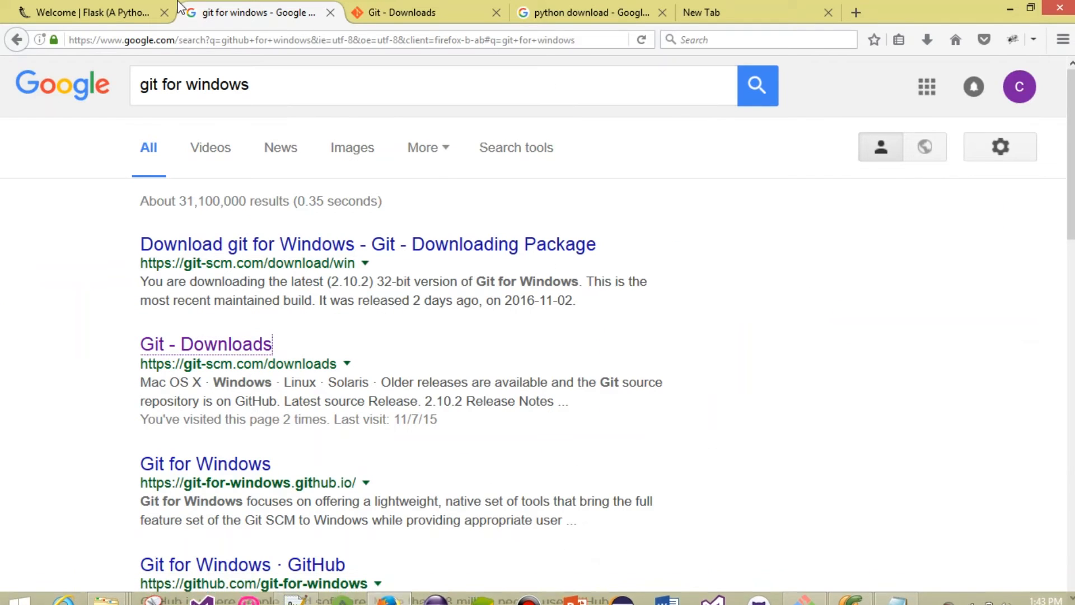
click(89, 12)
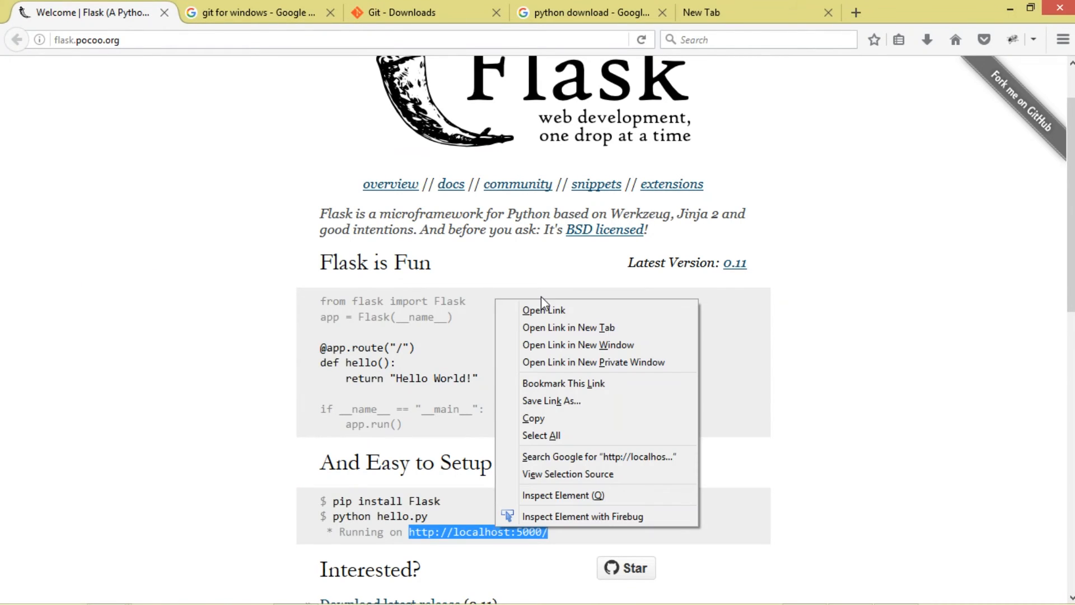
click(568, 327)
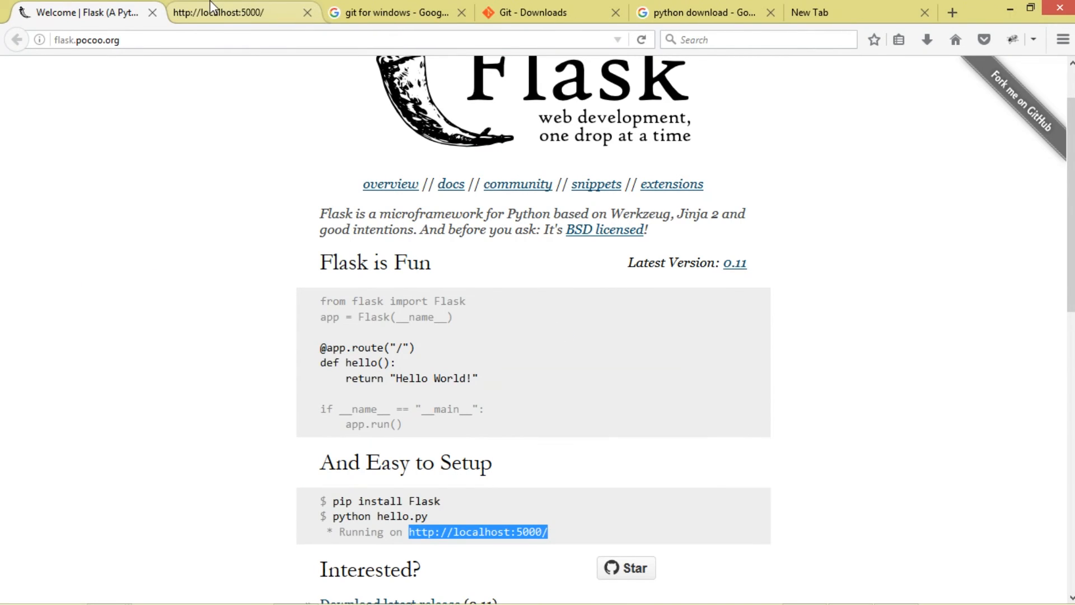